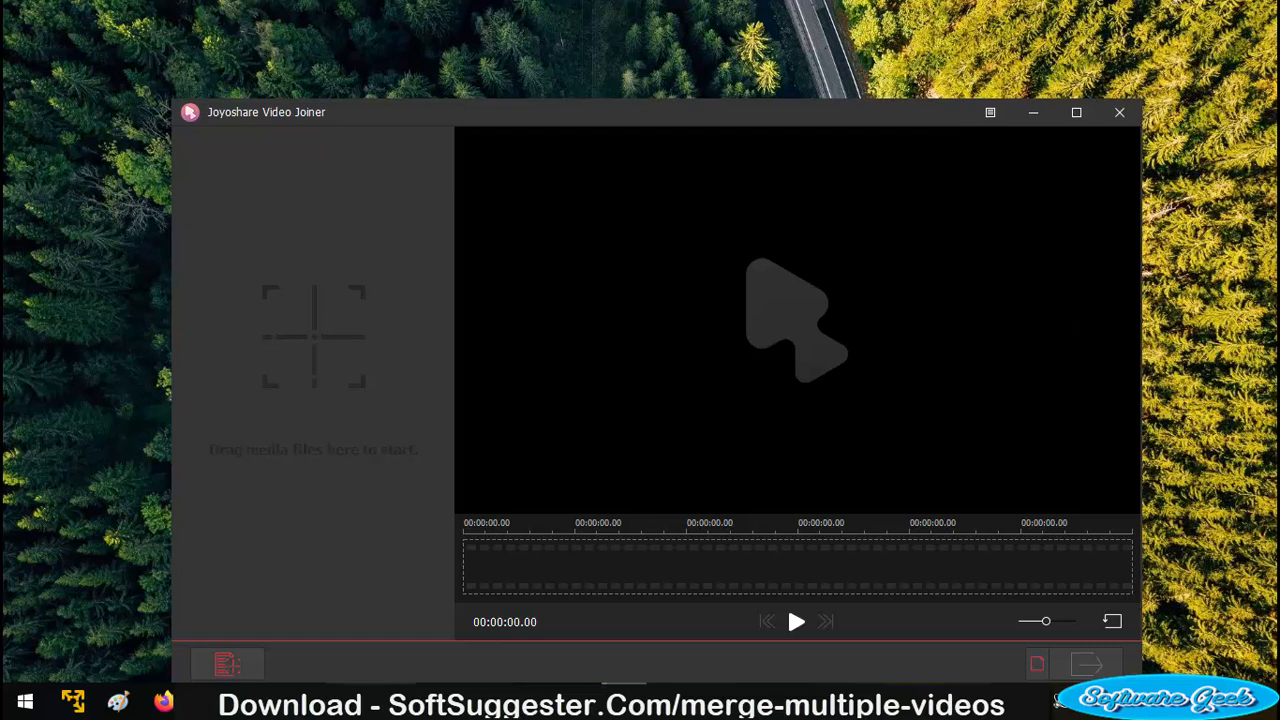
pyautogui.moveTo(673, 580)
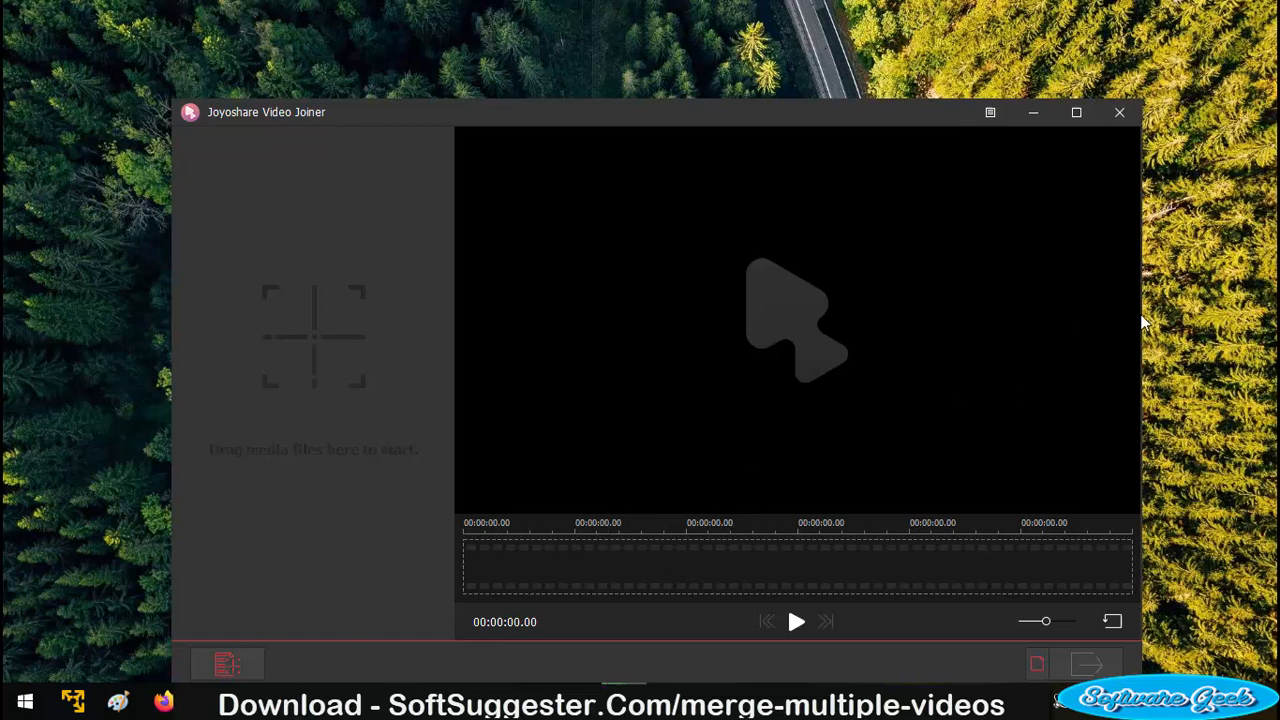
pyautogui.moveTo(675, 571)
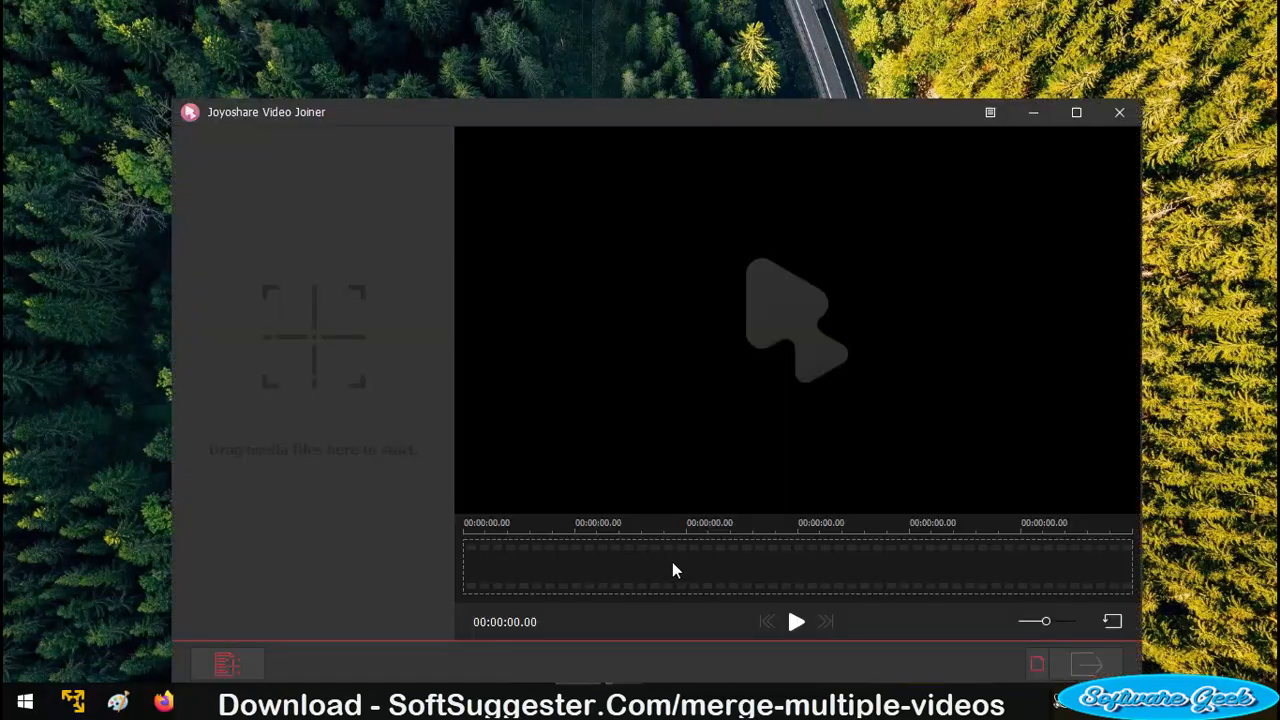
pyautogui.moveTo(660, 570)
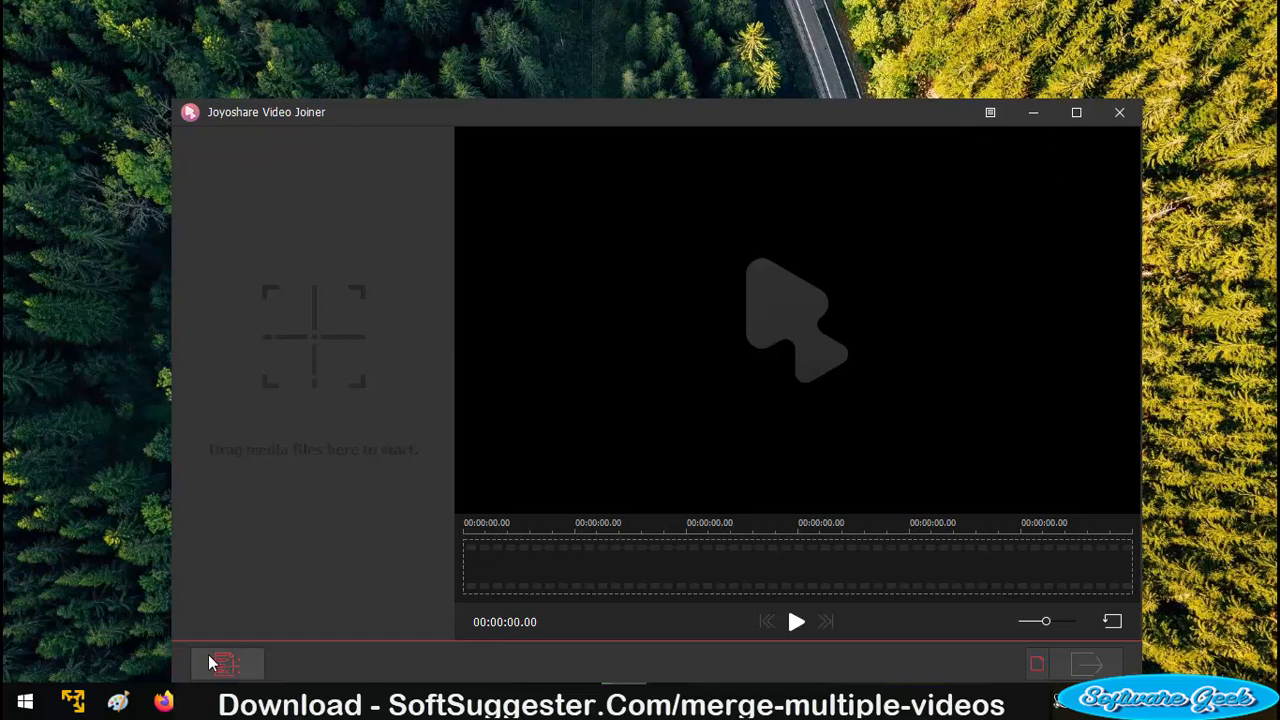
pyautogui.moveTo(1098, 276)
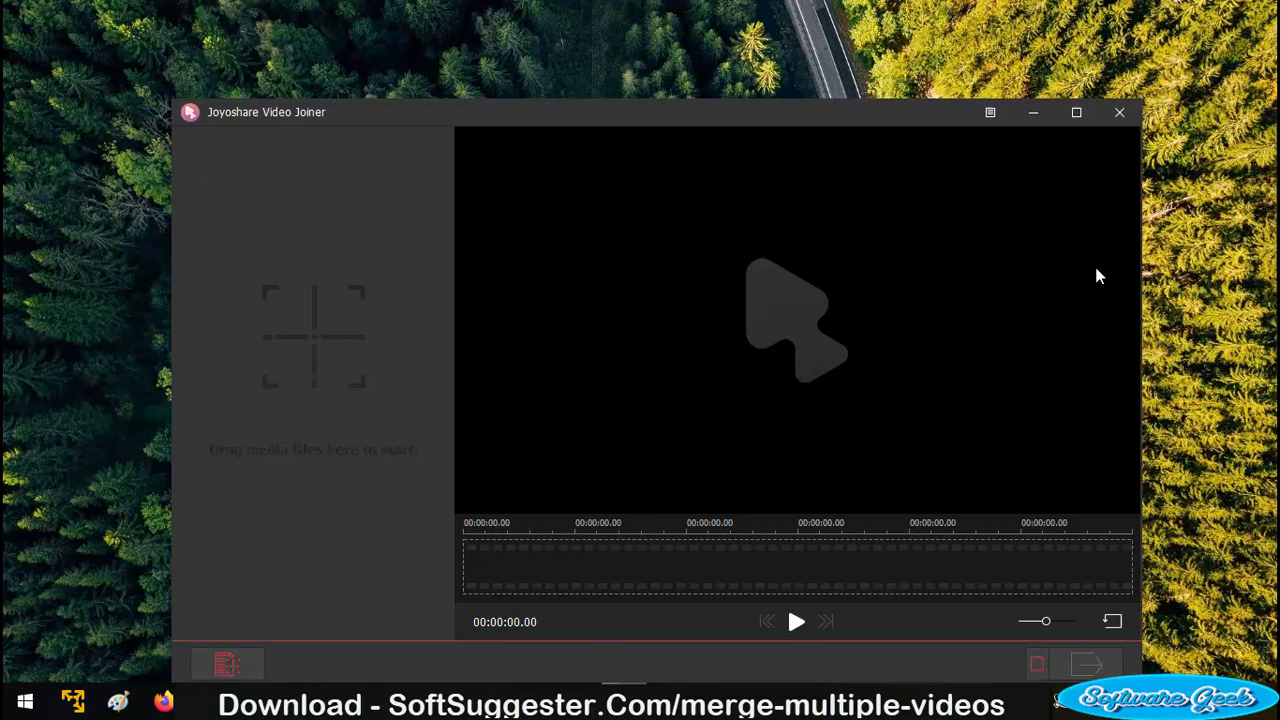
# - Import Colombia - 24746 and Play - 28097 from Downloads > Video, totaling 00:01:12.98
pyautogui.click(990, 112)
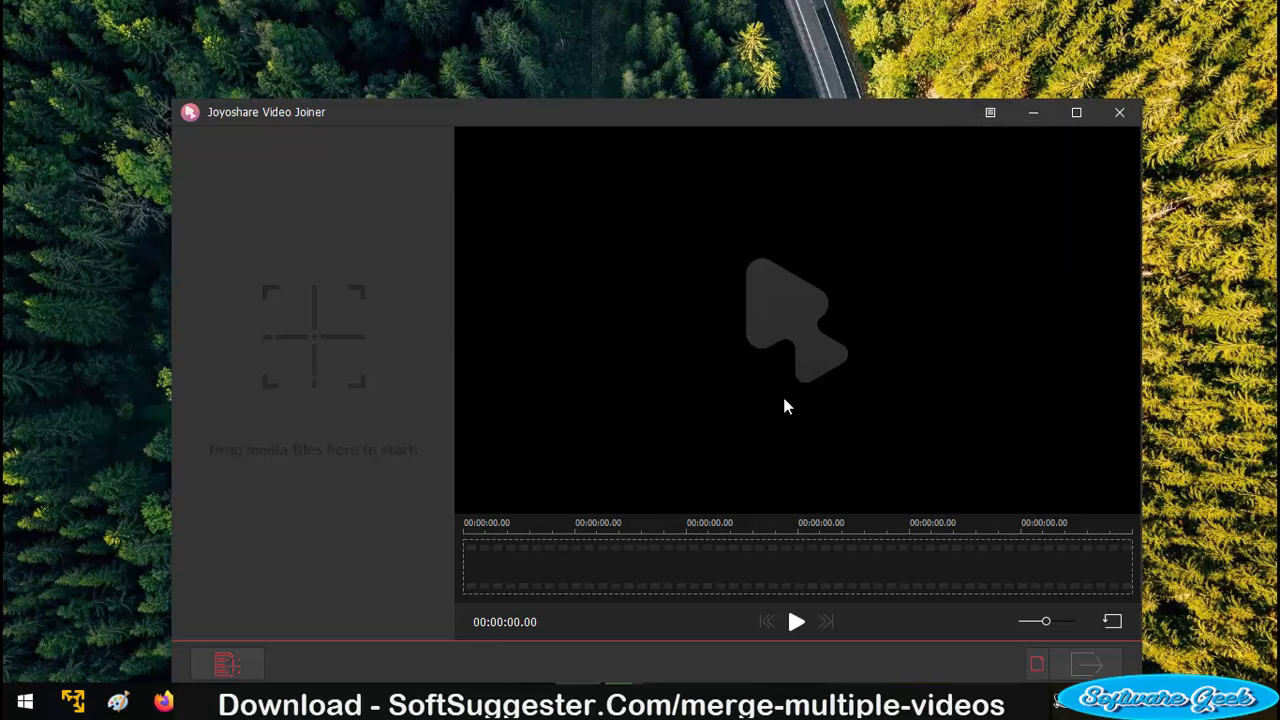
pyautogui.click(990, 112)
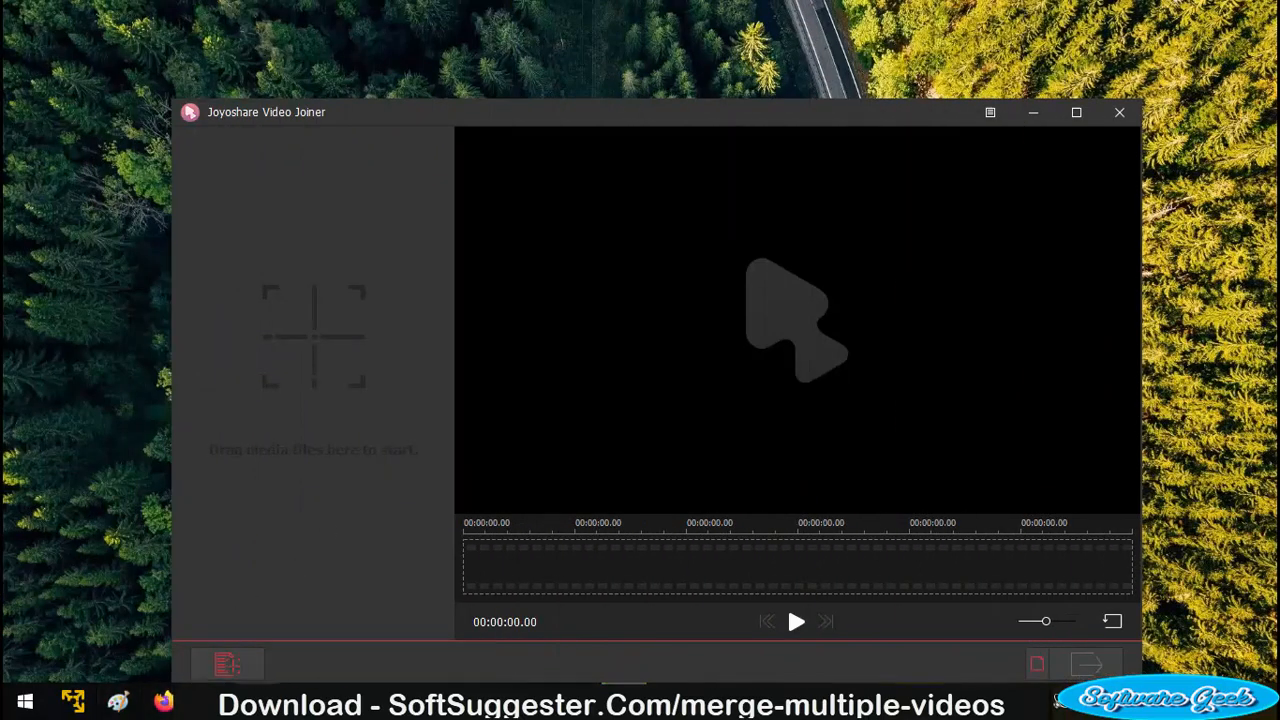
pyautogui.moveTo(222, 662)
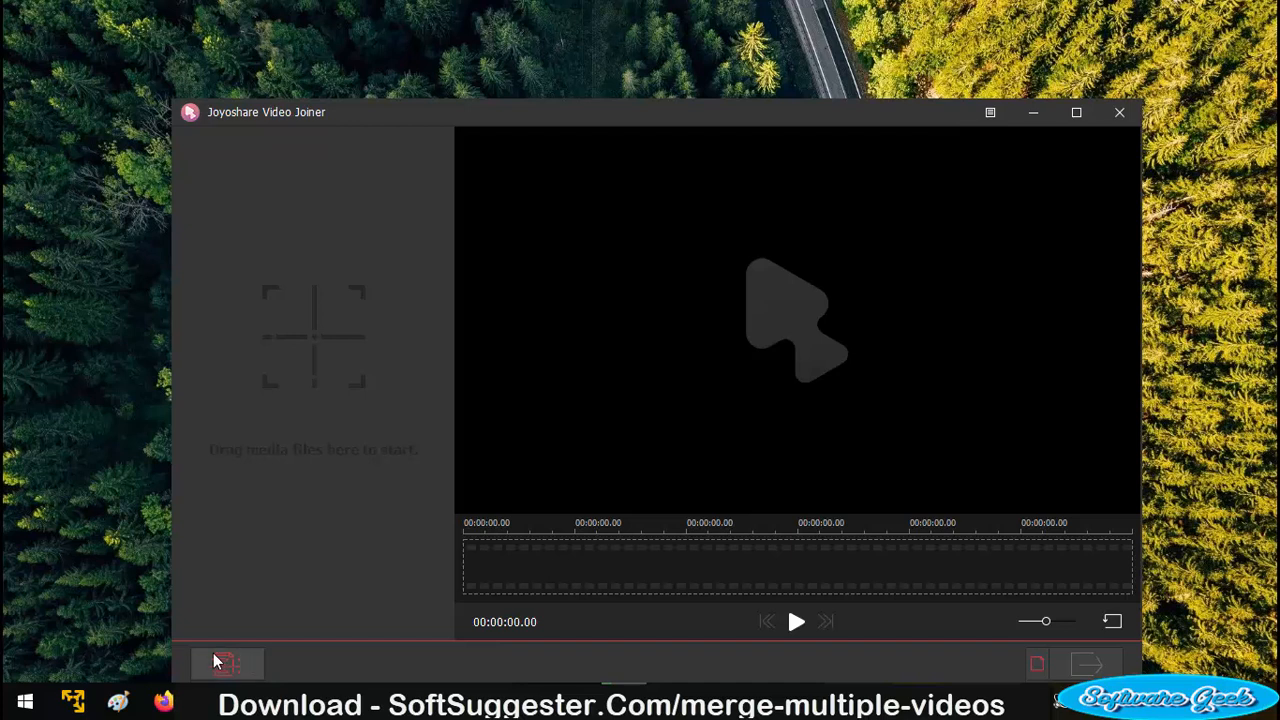
pyautogui.moveTo(222, 651)
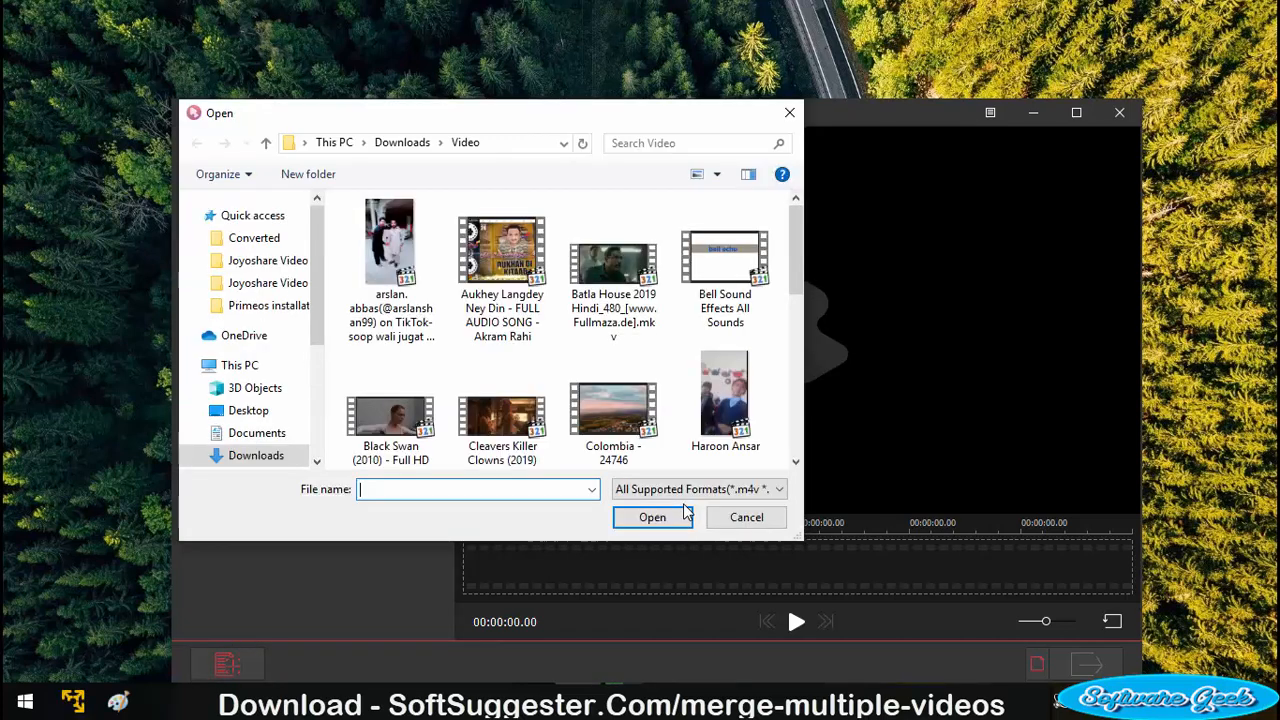
pyautogui.moveTo(746, 517)
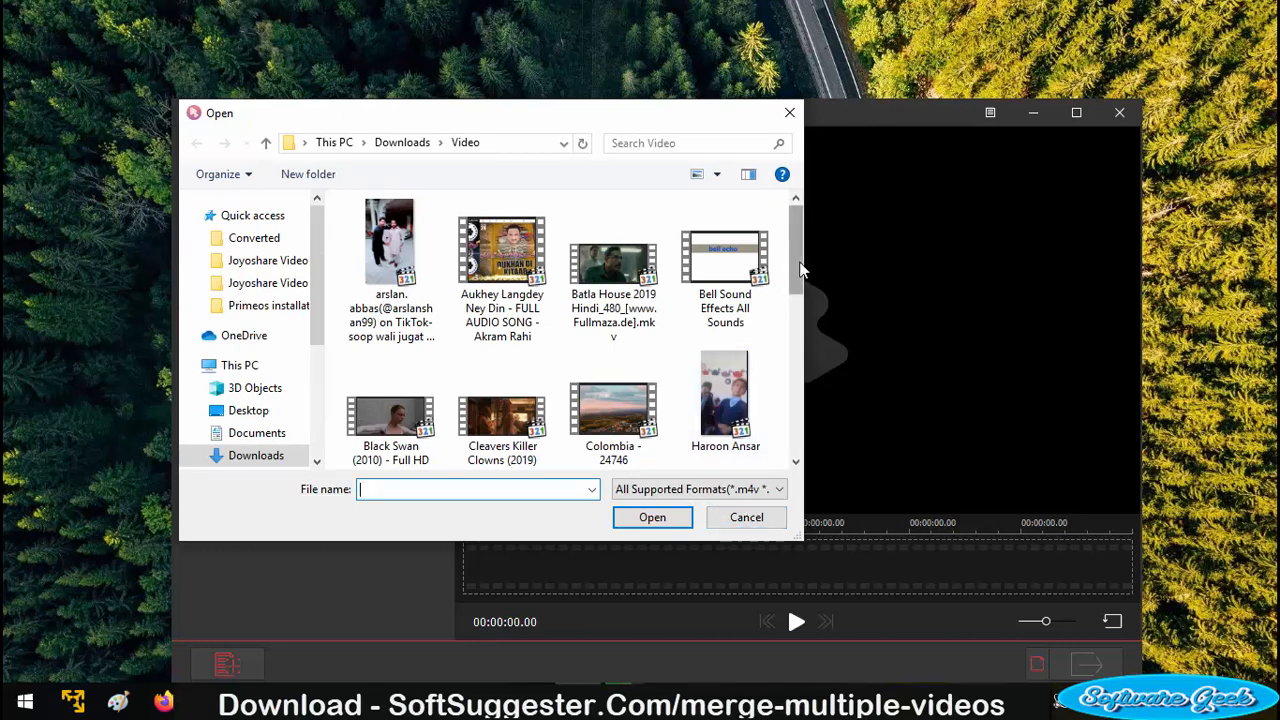
pyautogui.scroll(-3)
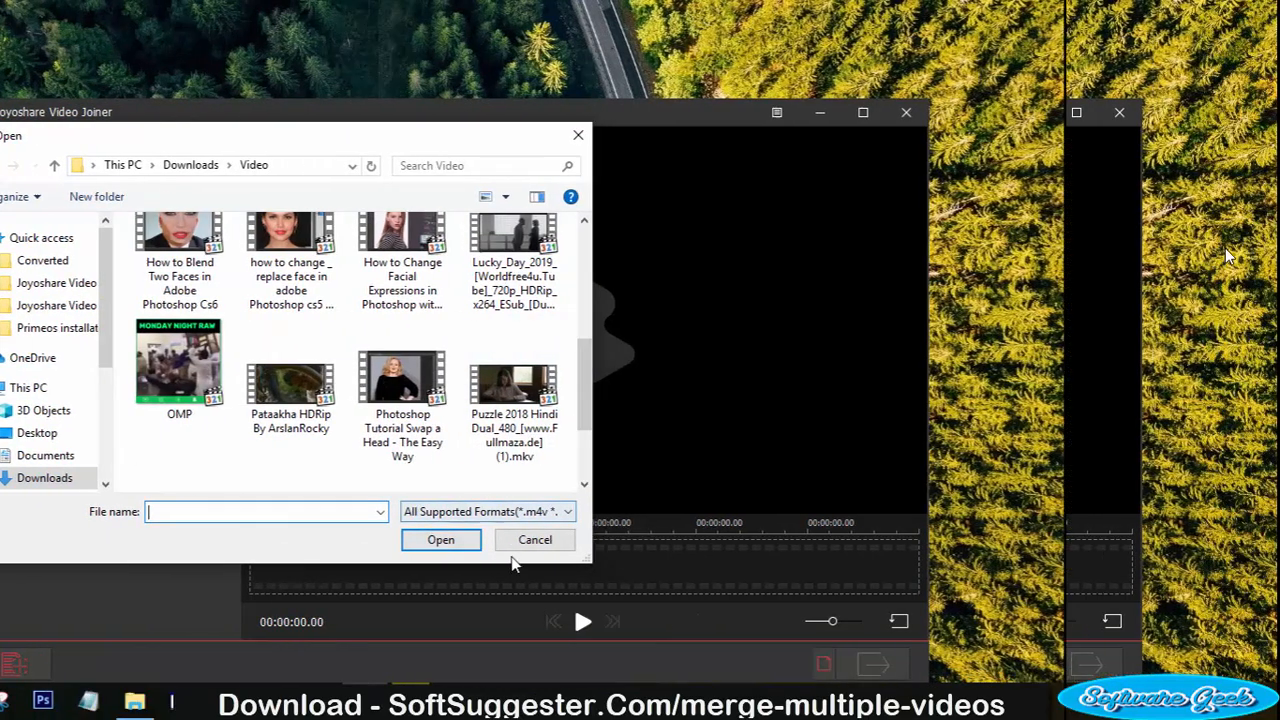
pyautogui.click(534, 540)
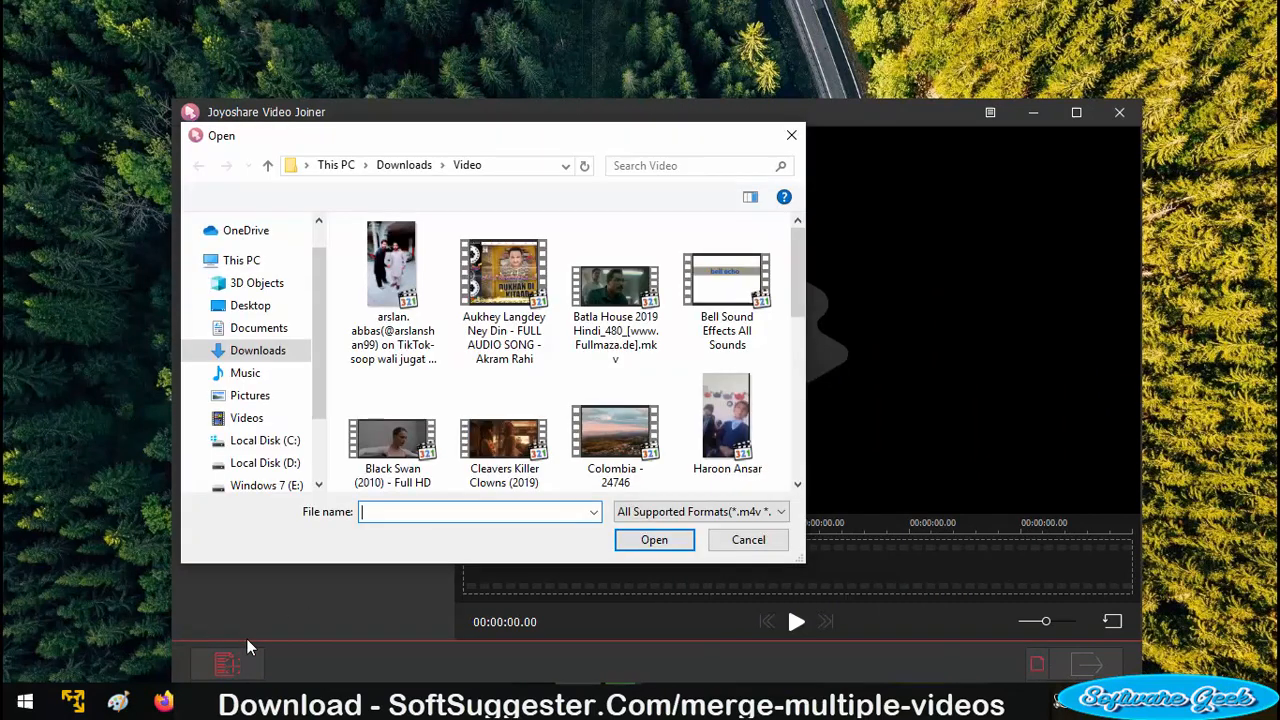
pyautogui.click(614, 415)
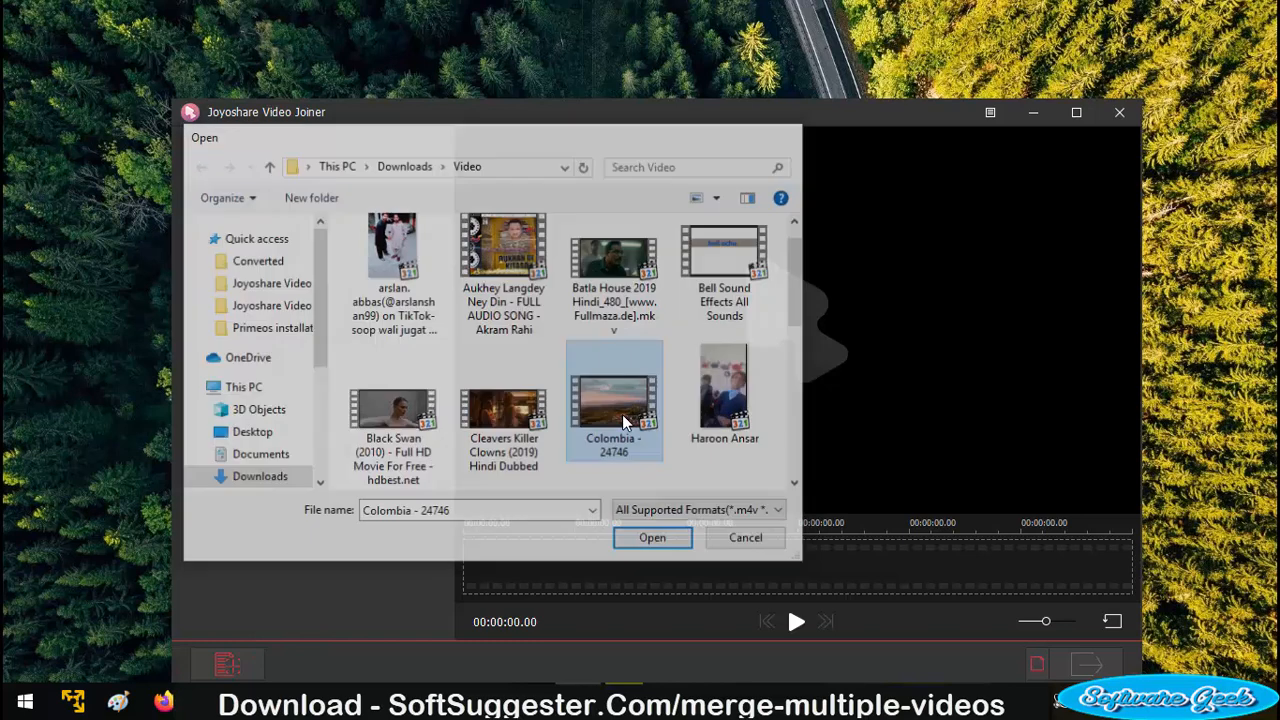
pyautogui.click(652, 537)
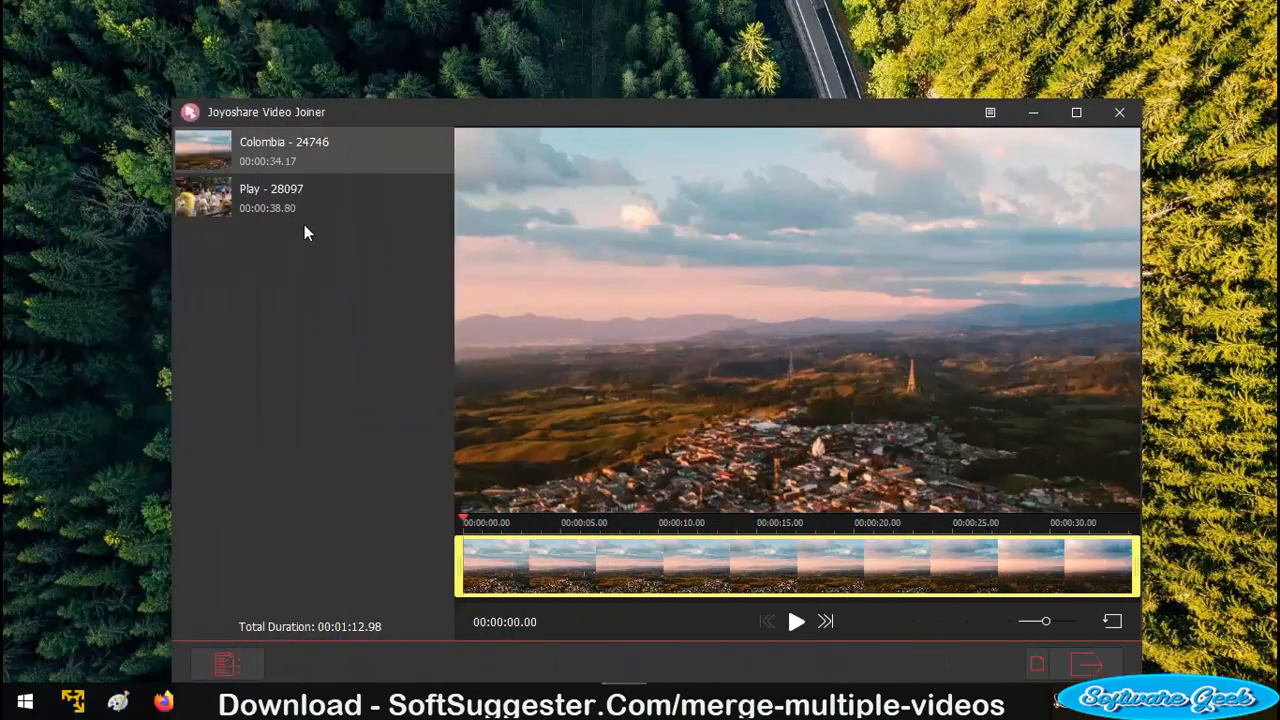
pyautogui.moveTo(308, 172)
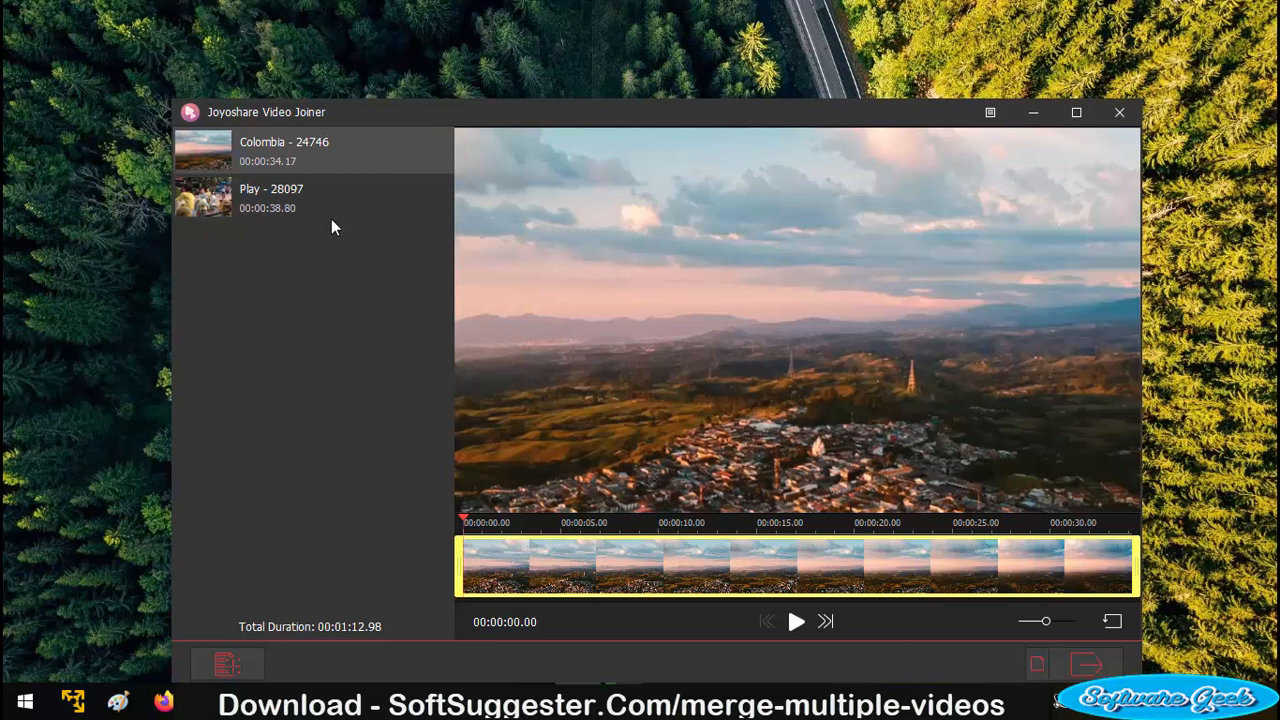
pyautogui.moveTo(782, 647)
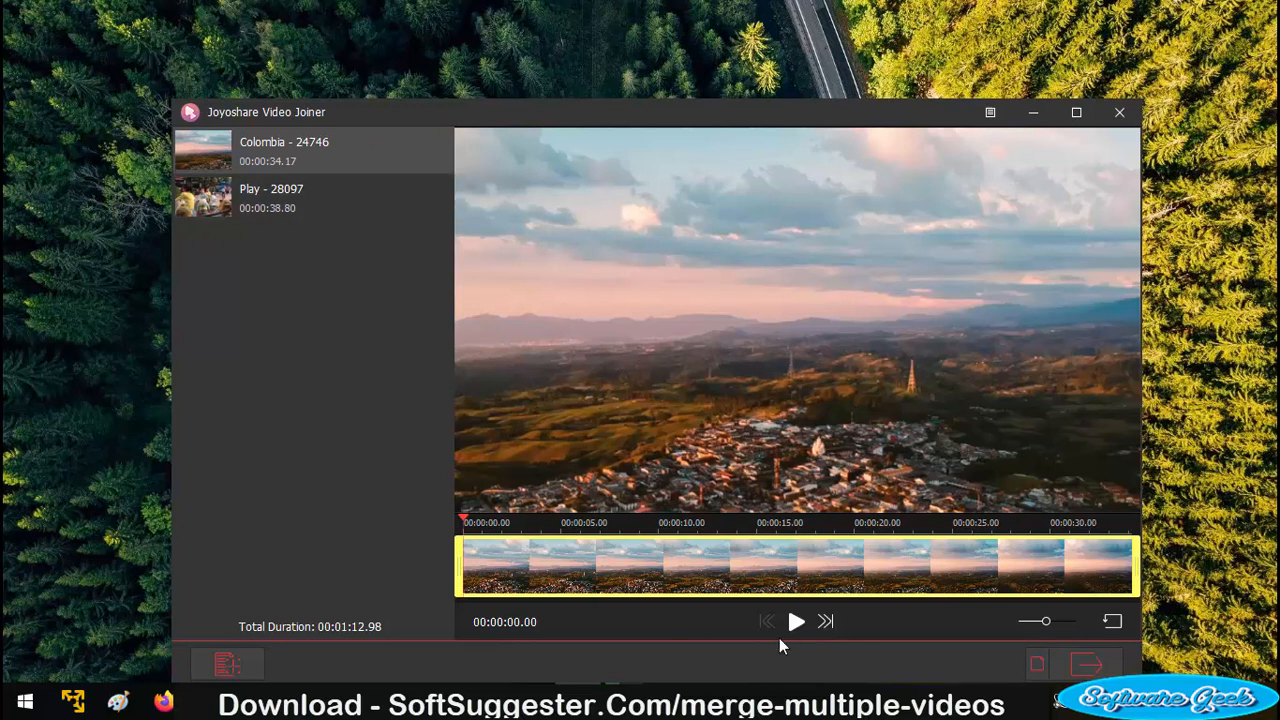
pyautogui.click(796, 621)
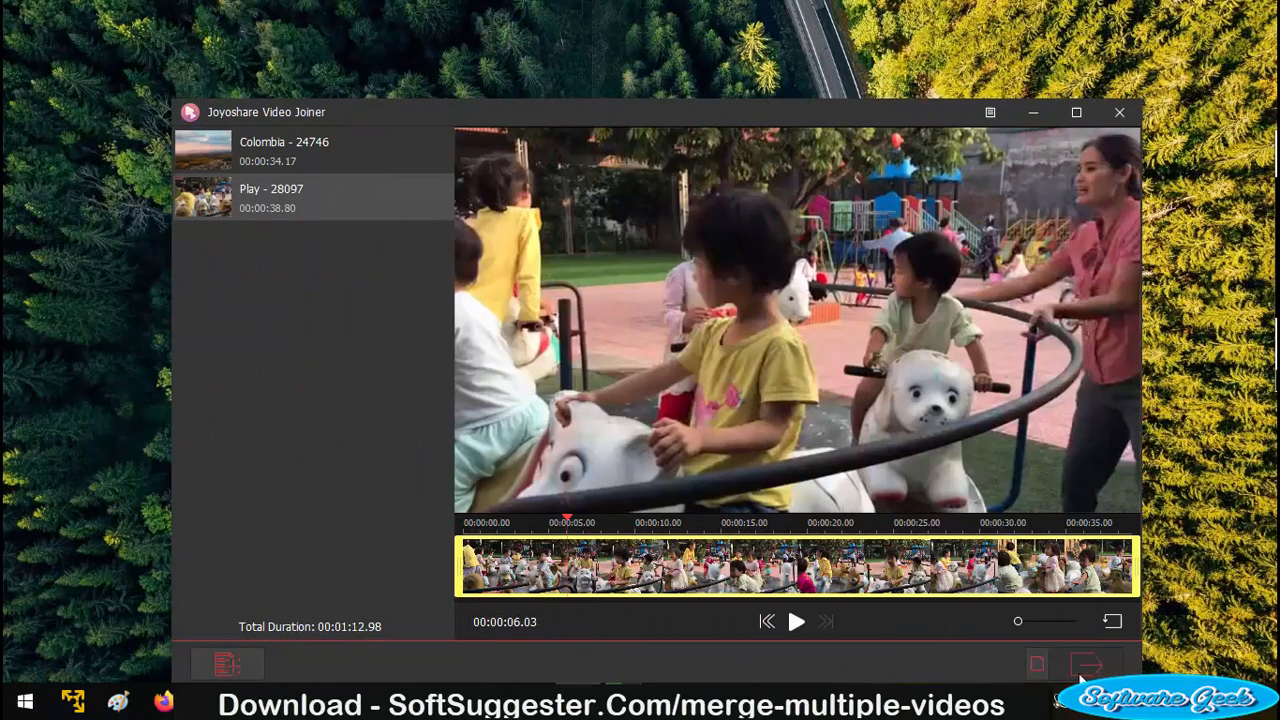
pyautogui.click(1087, 661)
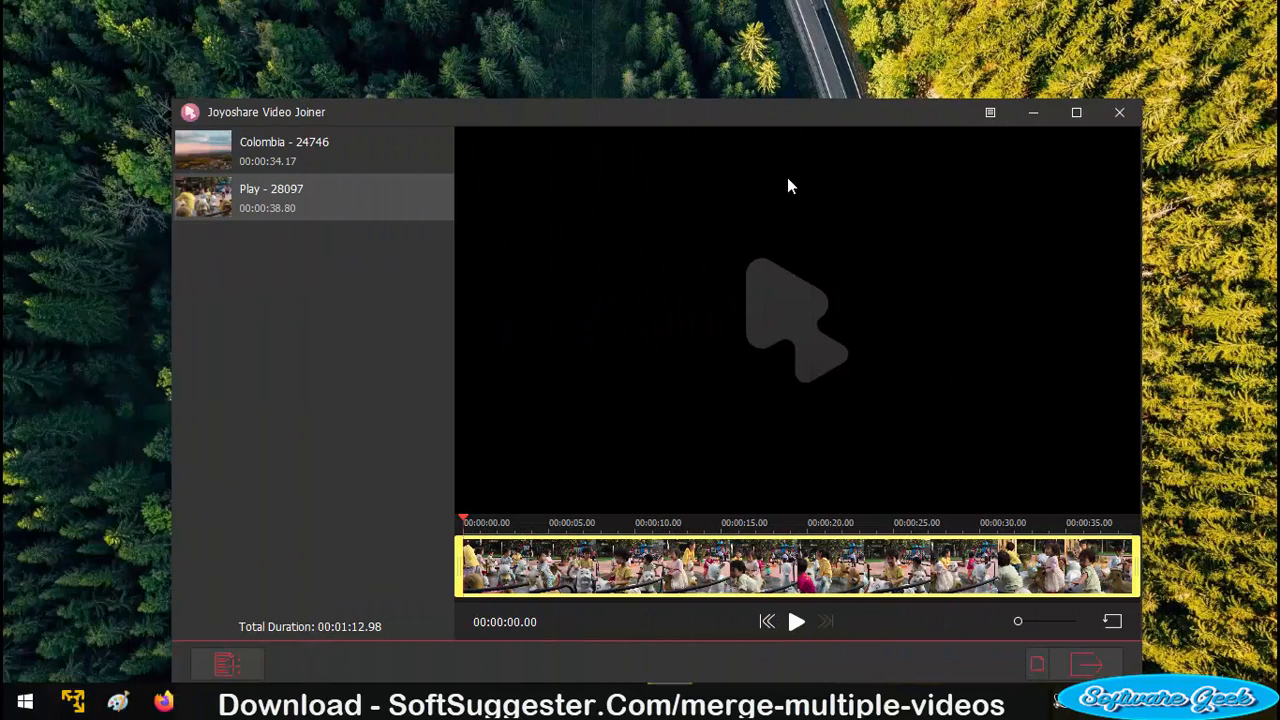
pyautogui.moveTo(253, 147)
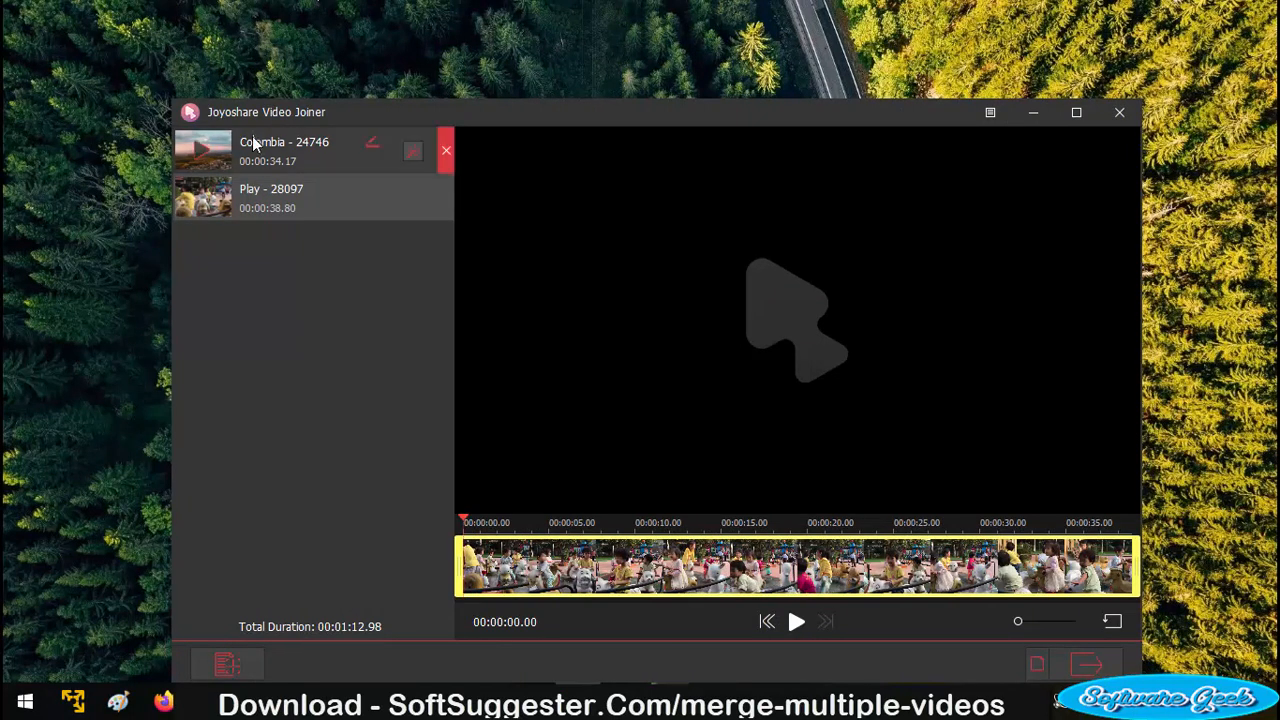
pyautogui.moveTo(285, 340)
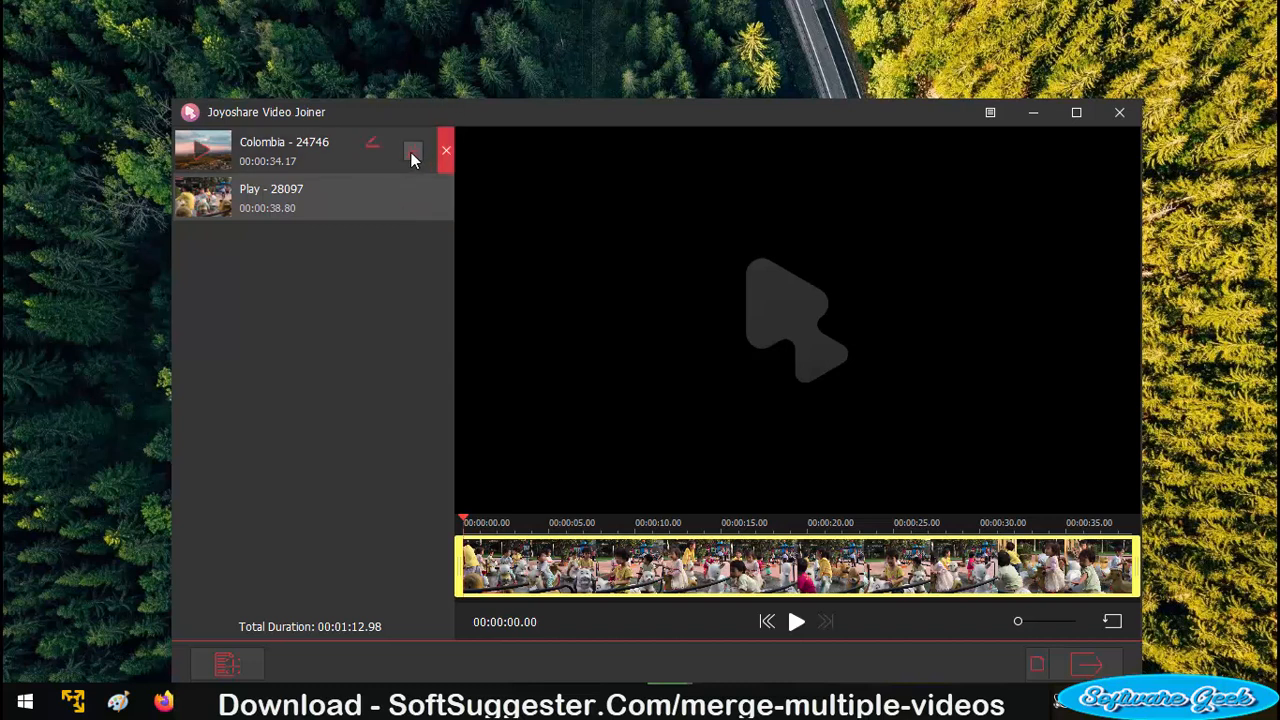
pyautogui.moveTo(128, 503)
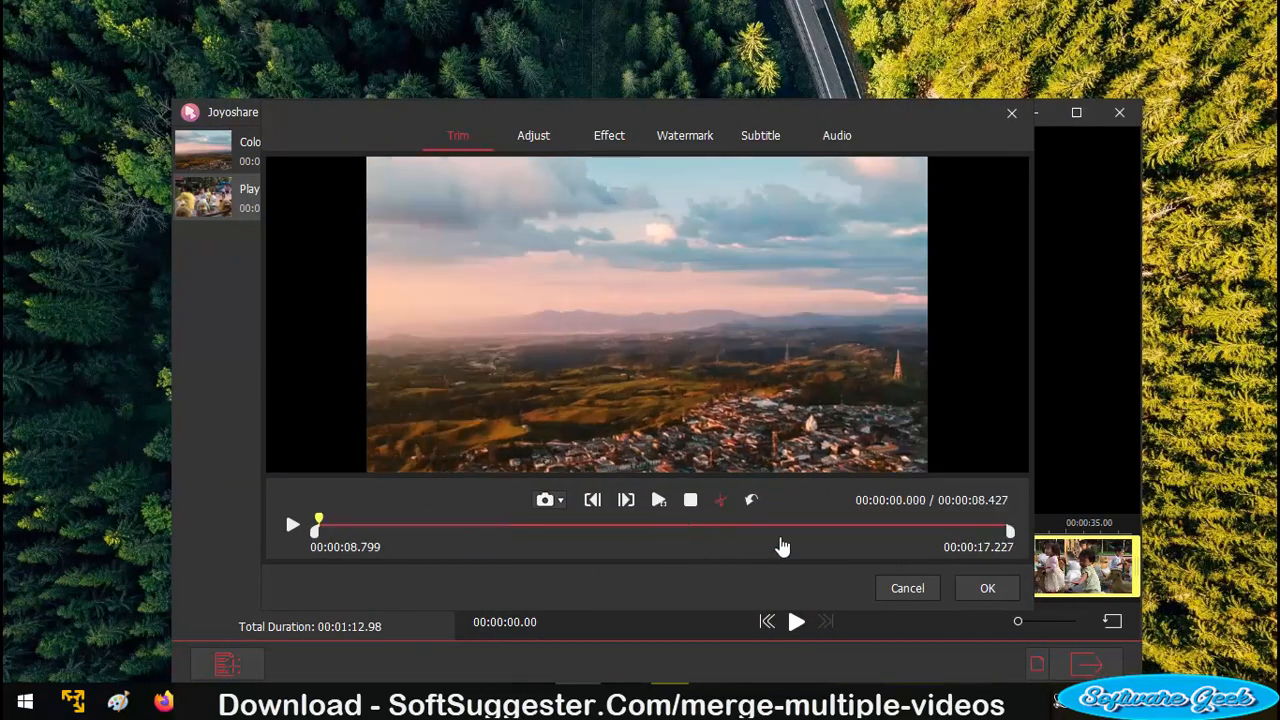
# - Give the Colombia clip the Stage effect with contrast 86, saturation 82 and hue 104
pyautogui.click(533, 135)
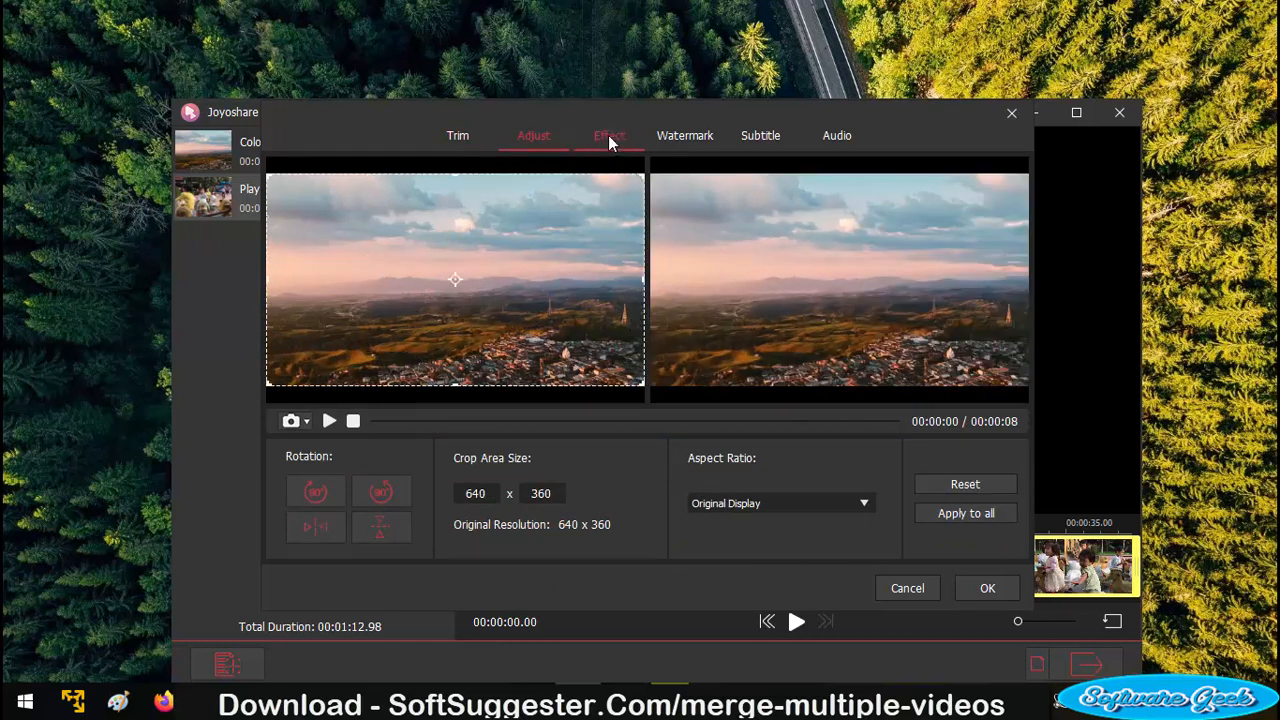
pyautogui.click(609, 135)
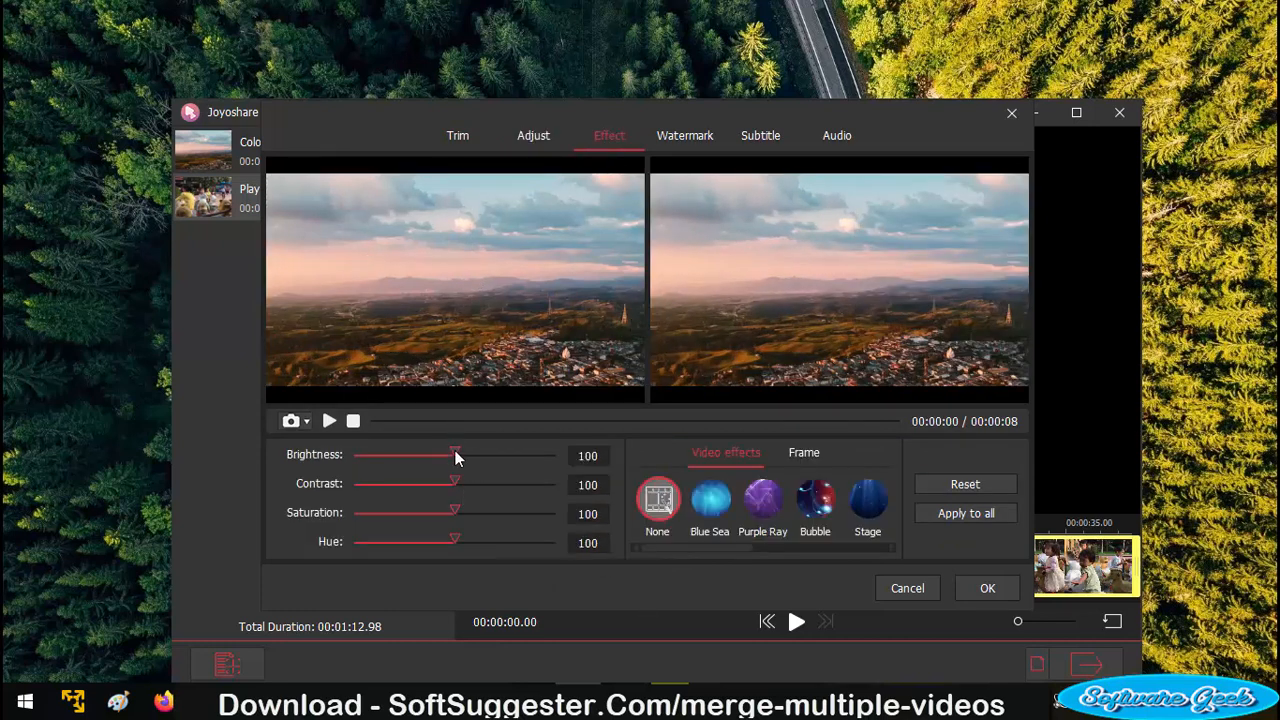
pyautogui.moveTo(455, 483); pyautogui.dragTo(480, 483)
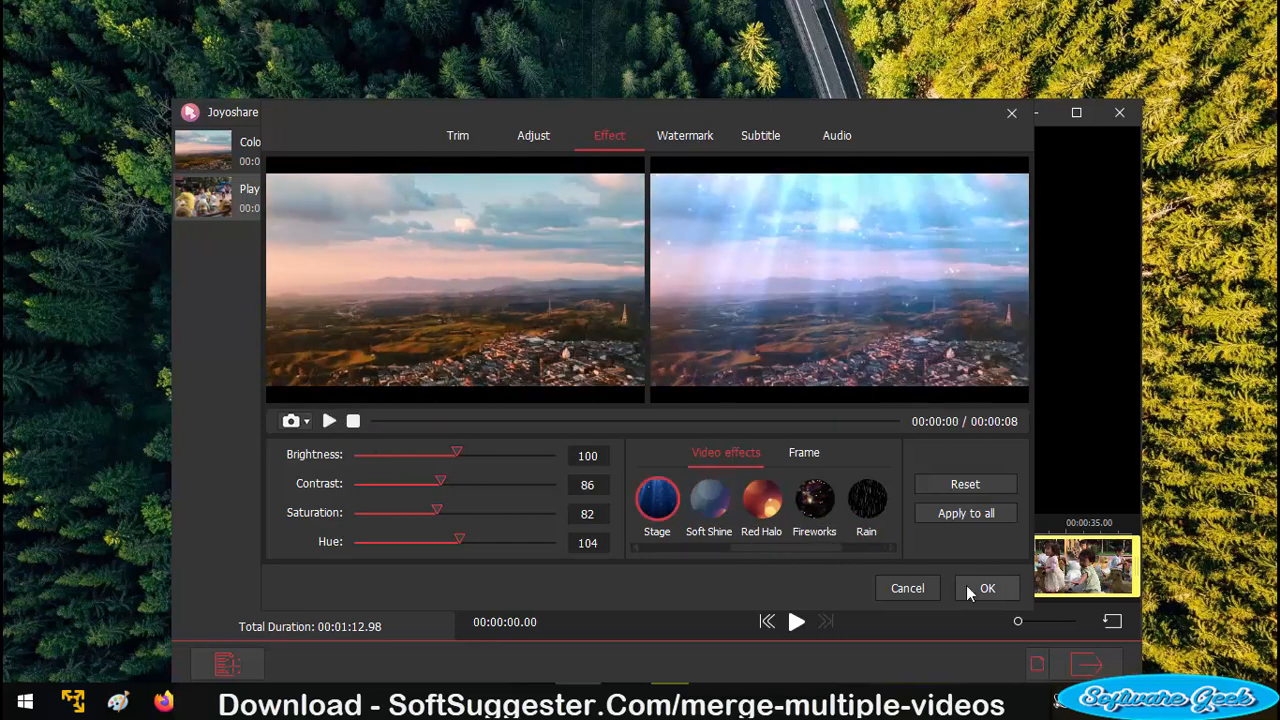
pyautogui.click(986, 588)
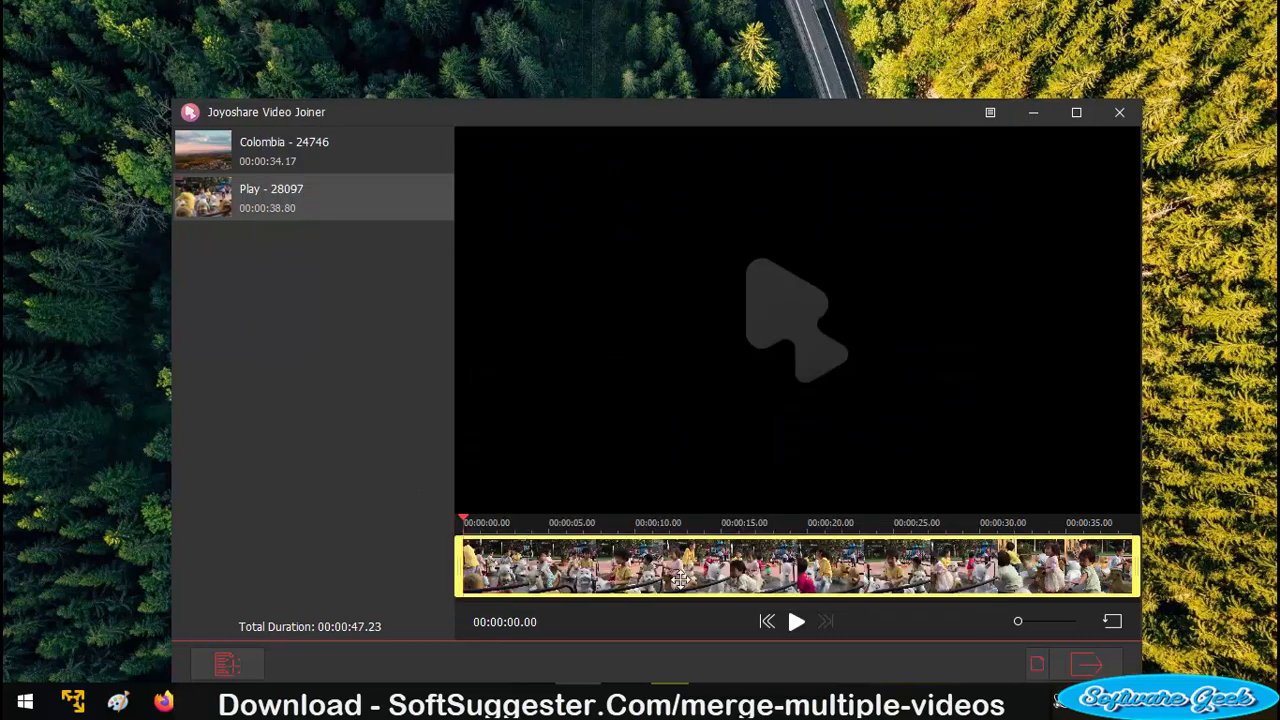
pyautogui.moveTo(1092, 659)
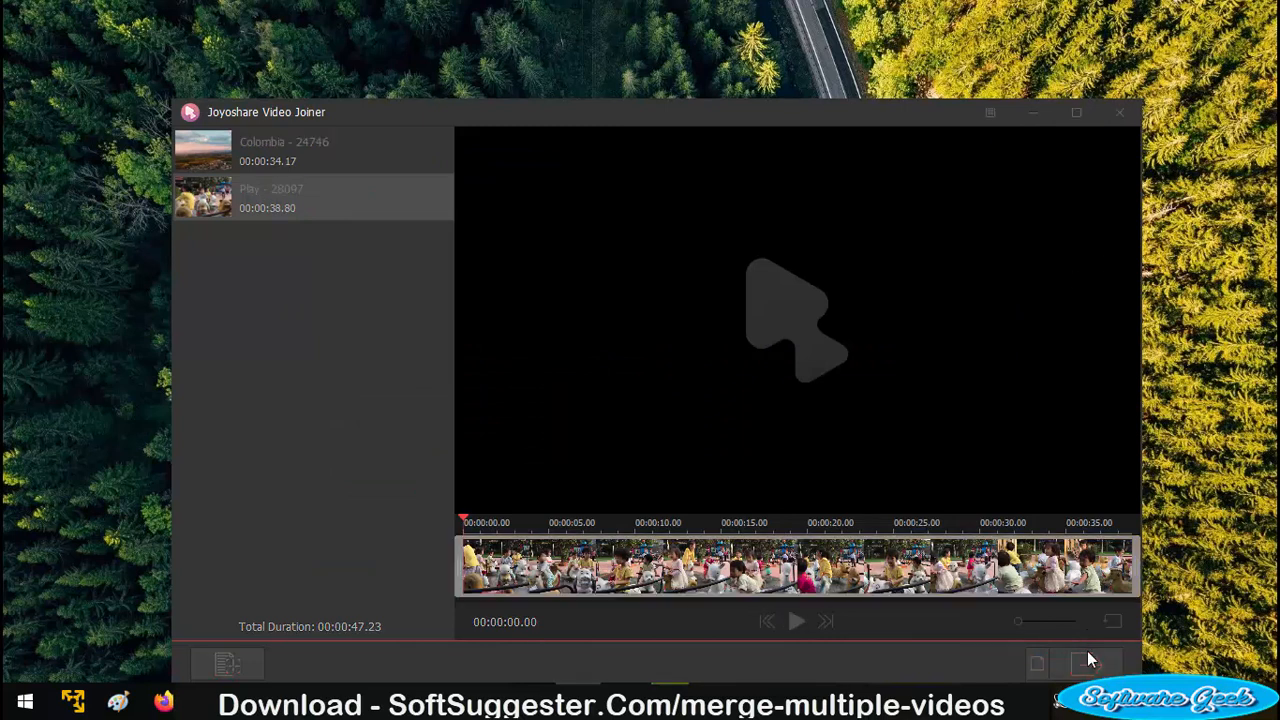
# - Export the merged video as Colombia - 24746 into the Converted folder
pyautogui.click(1088, 659)
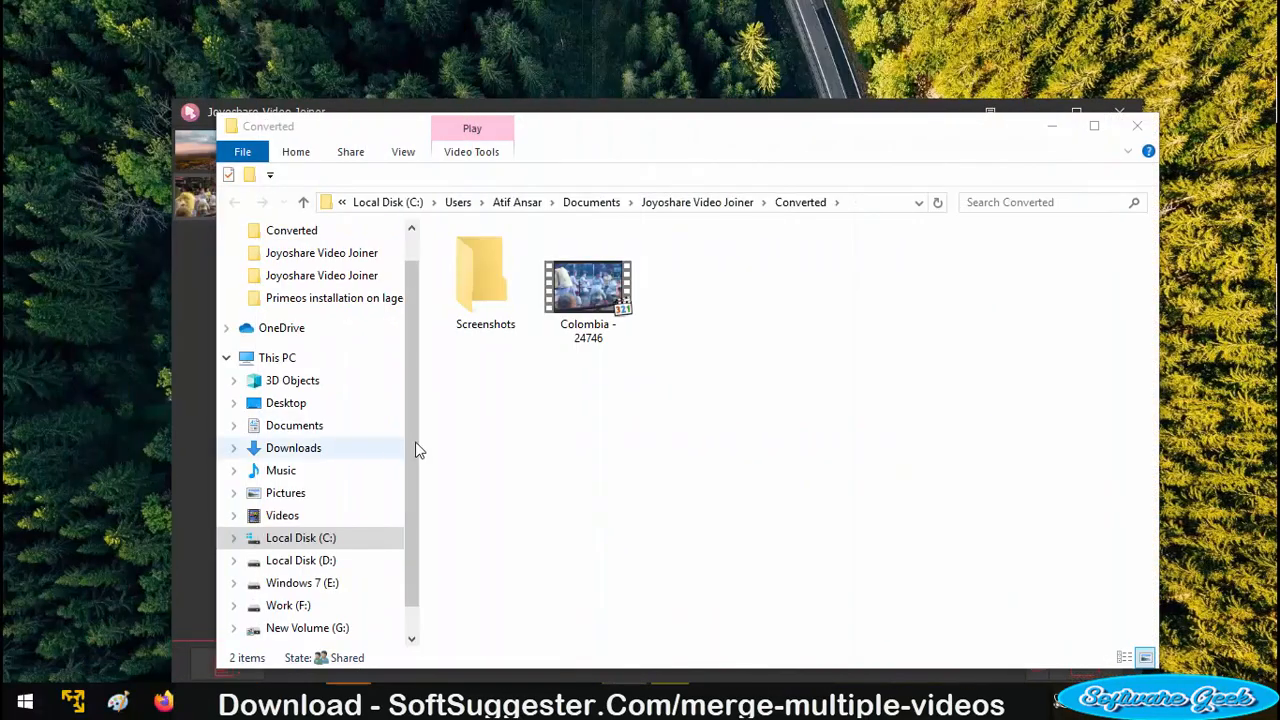
# - Play the exported Colombia - 24746 video and seek forward through both clips
pyautogui.doubleClick(587, 285)
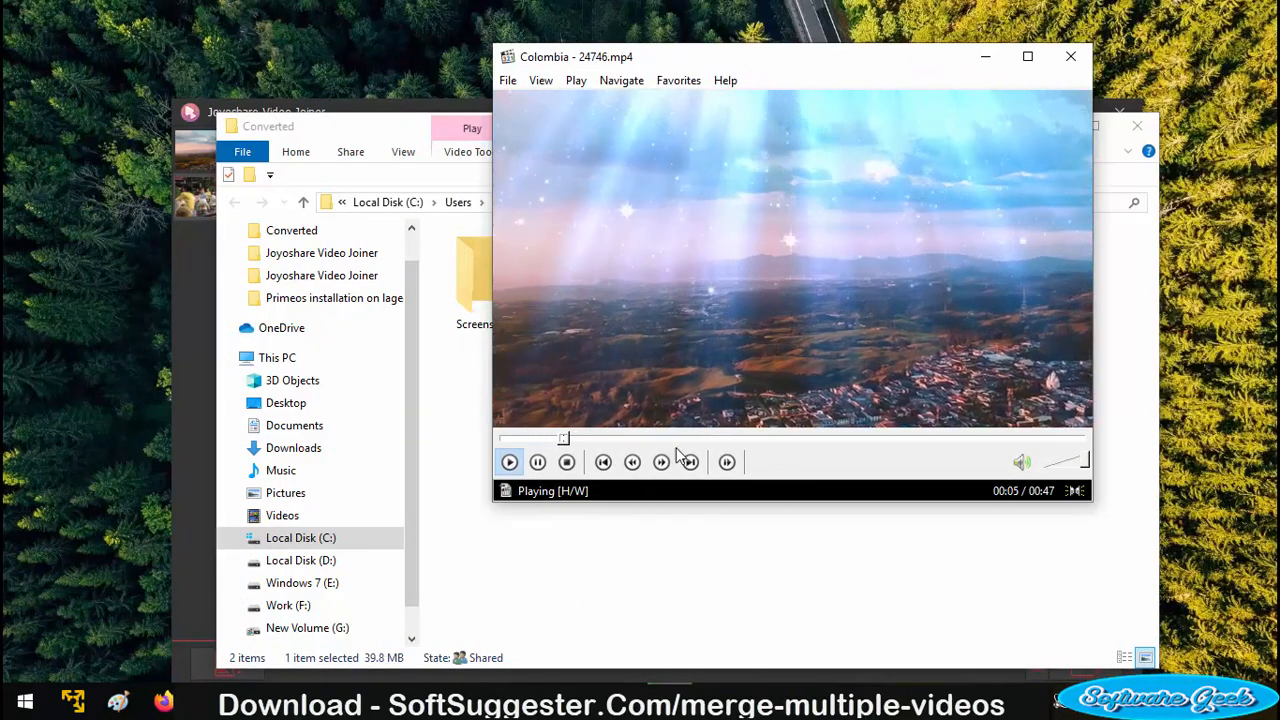
pyautogui.moveTo(563, 438); pyautogui.dragTo(733, 438)
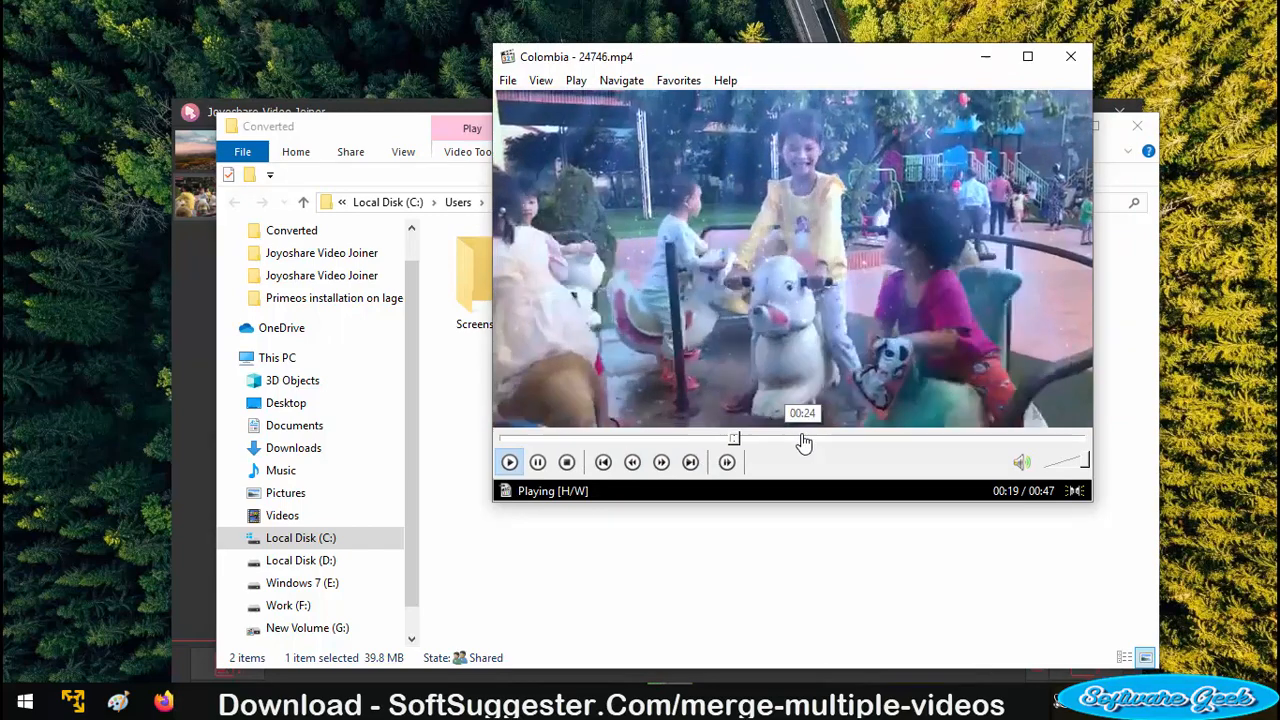
pyautogui.moveTo(733, 438); pyautogui.dragTo(994, 438)
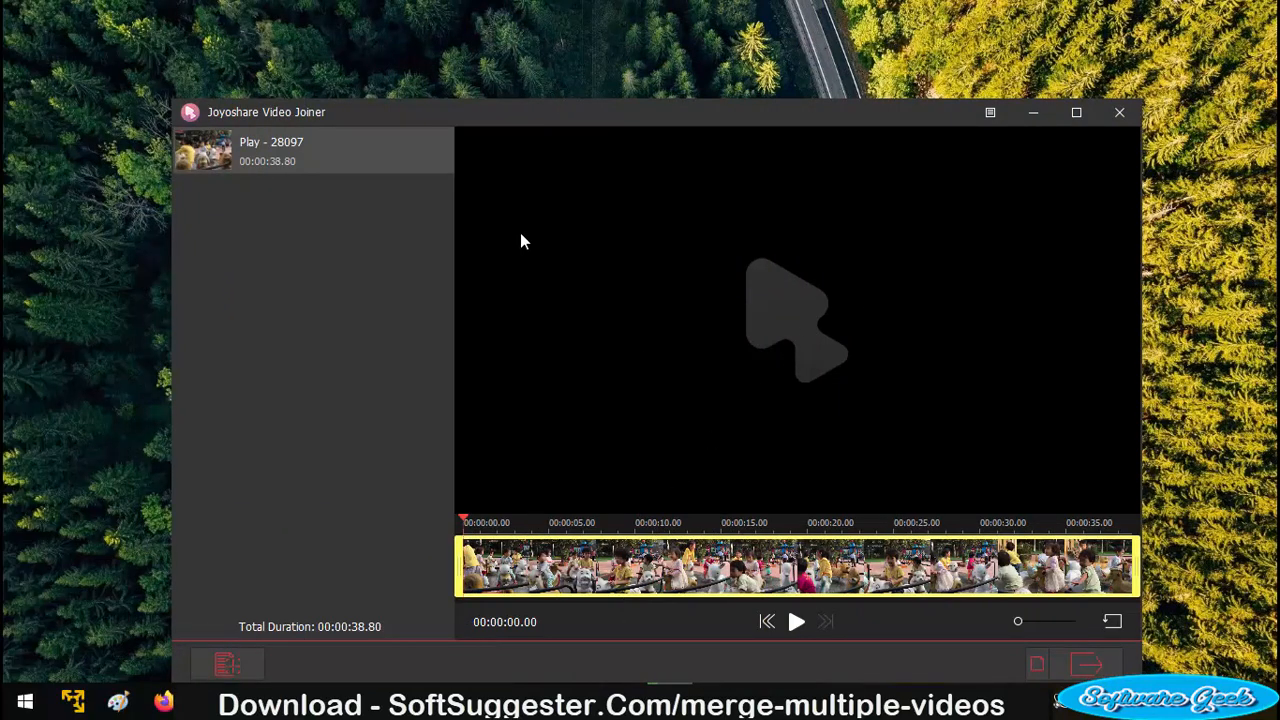
pyautogui.moveTo(309, 151)
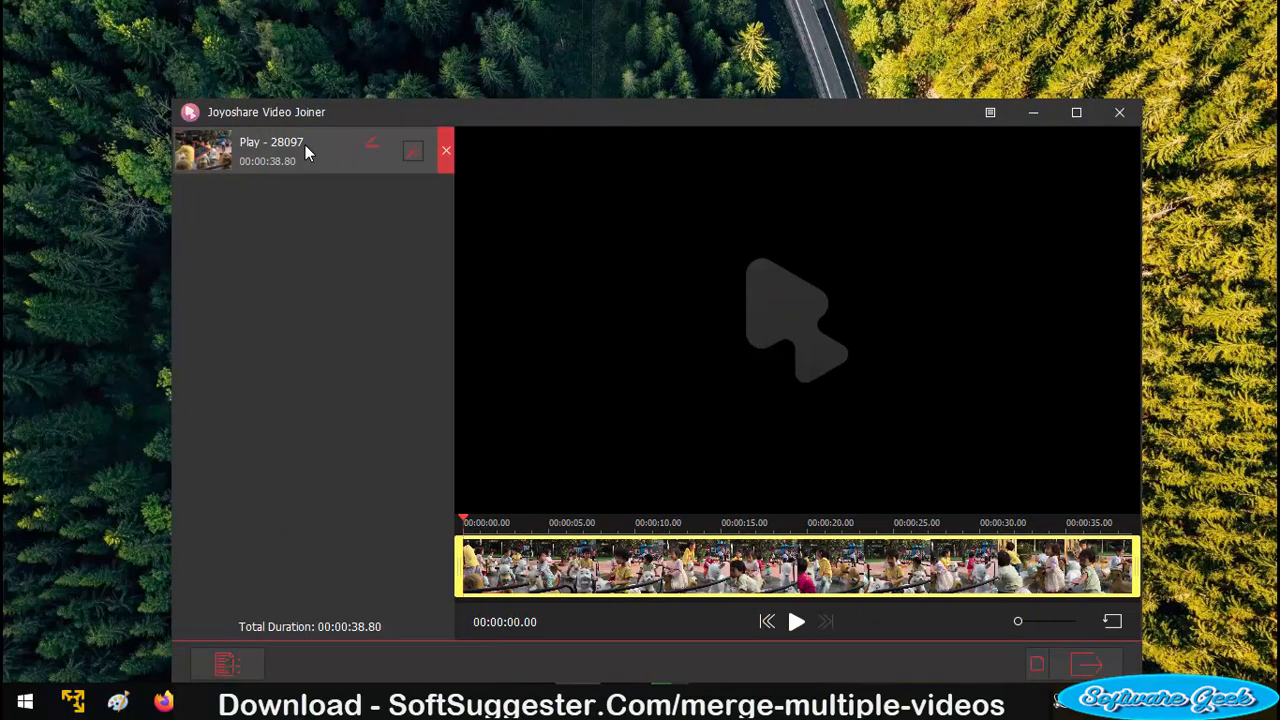
pyautogui.moveTo(1040, 653)
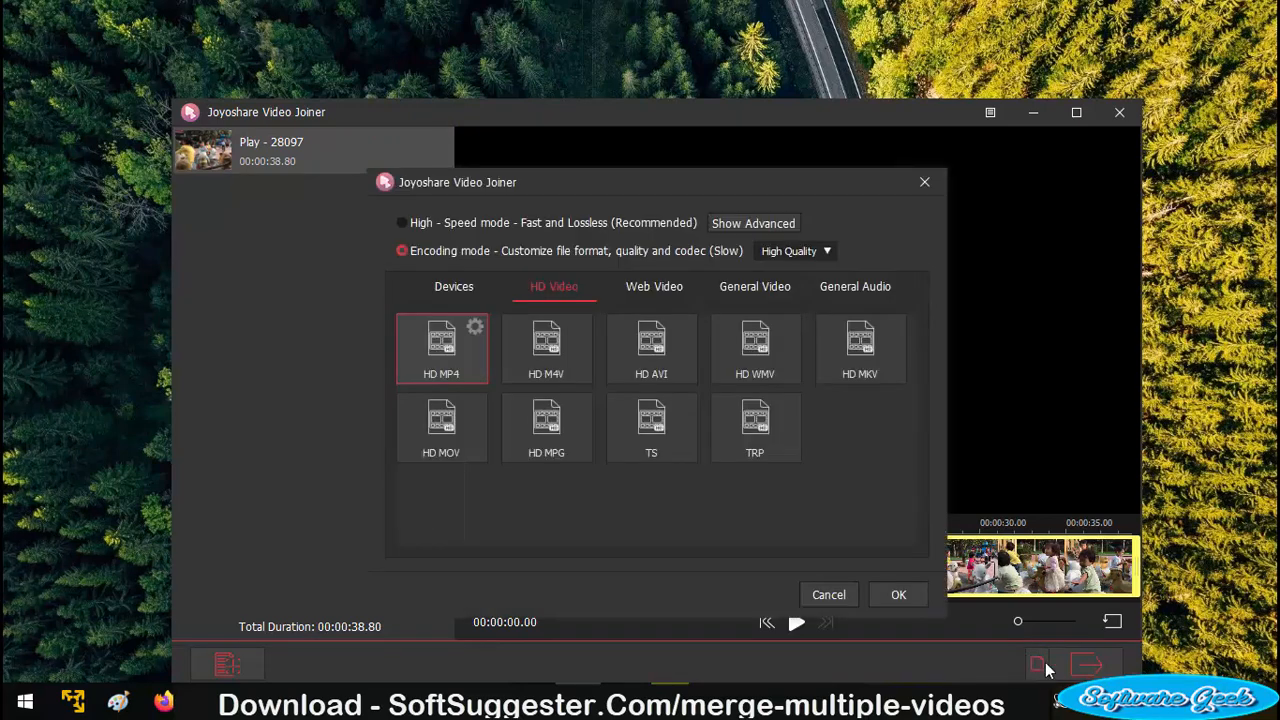
# - Set the Play - 28097 output format to the LG Optimus device profile
pyautogui.click(754, 287)
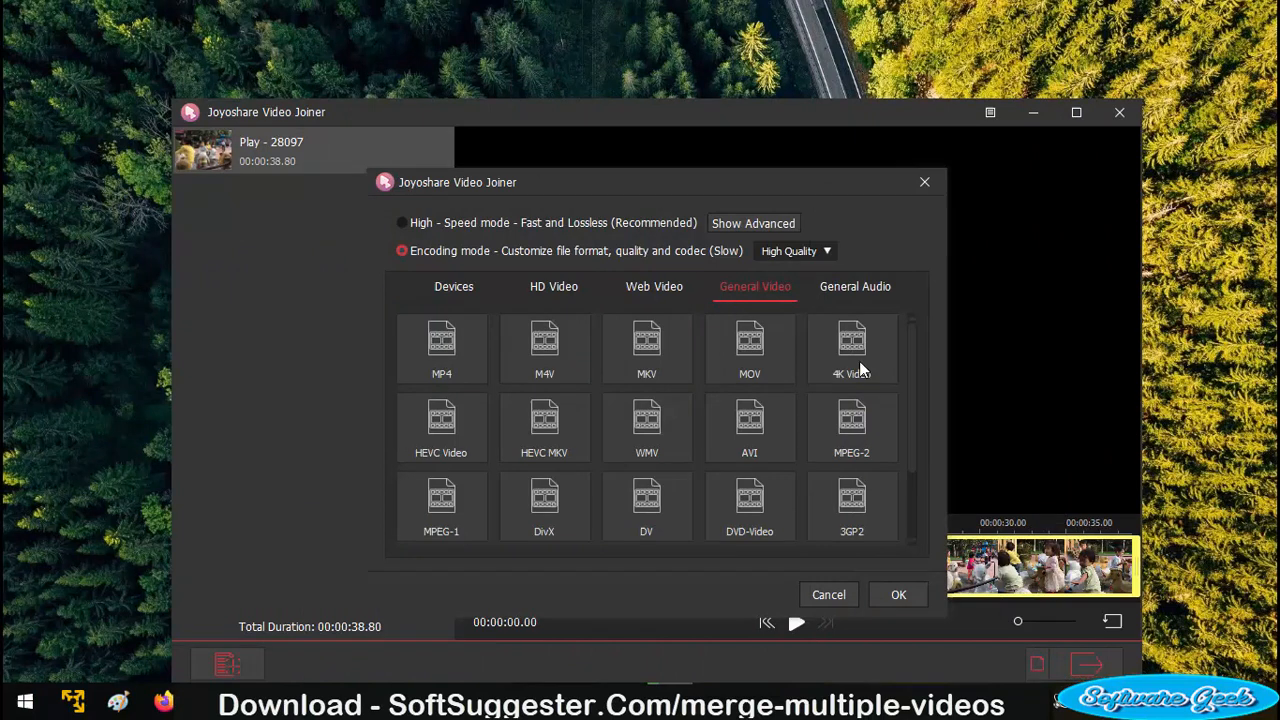
pyautogui.click(544, 348)
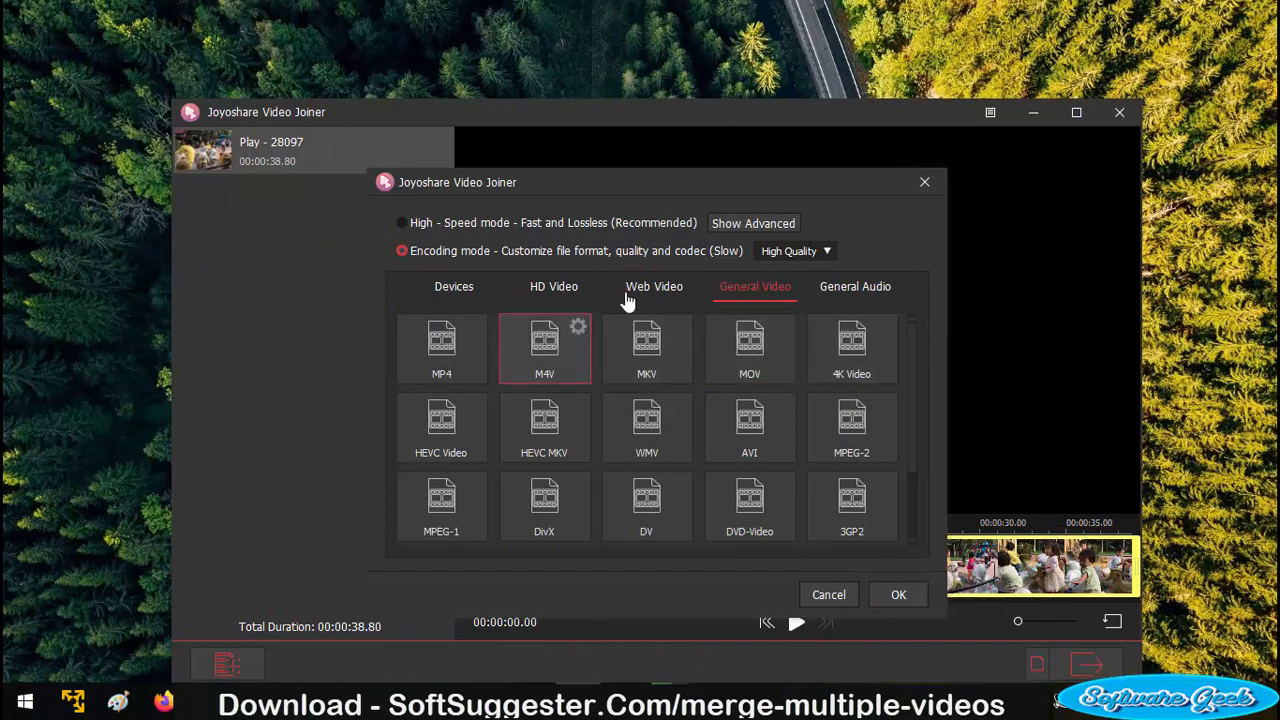
pyautogui.click(551, 287)
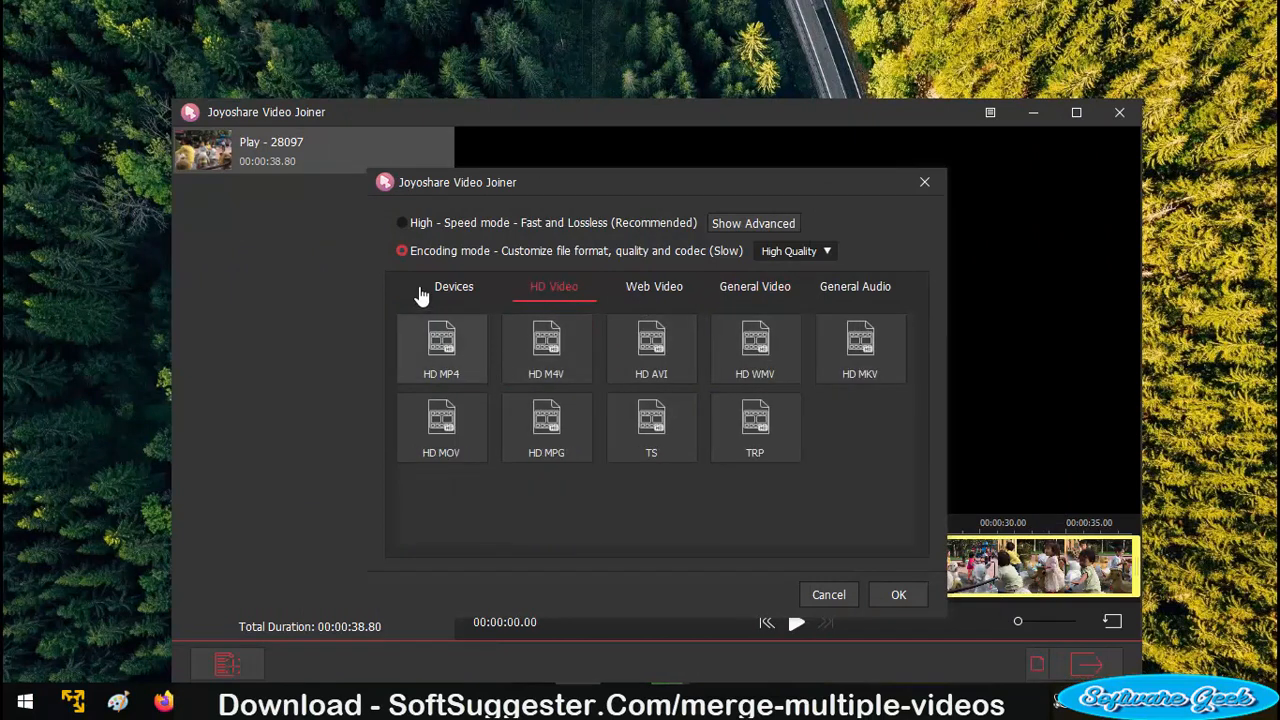
pyautogui.click(453, 287)
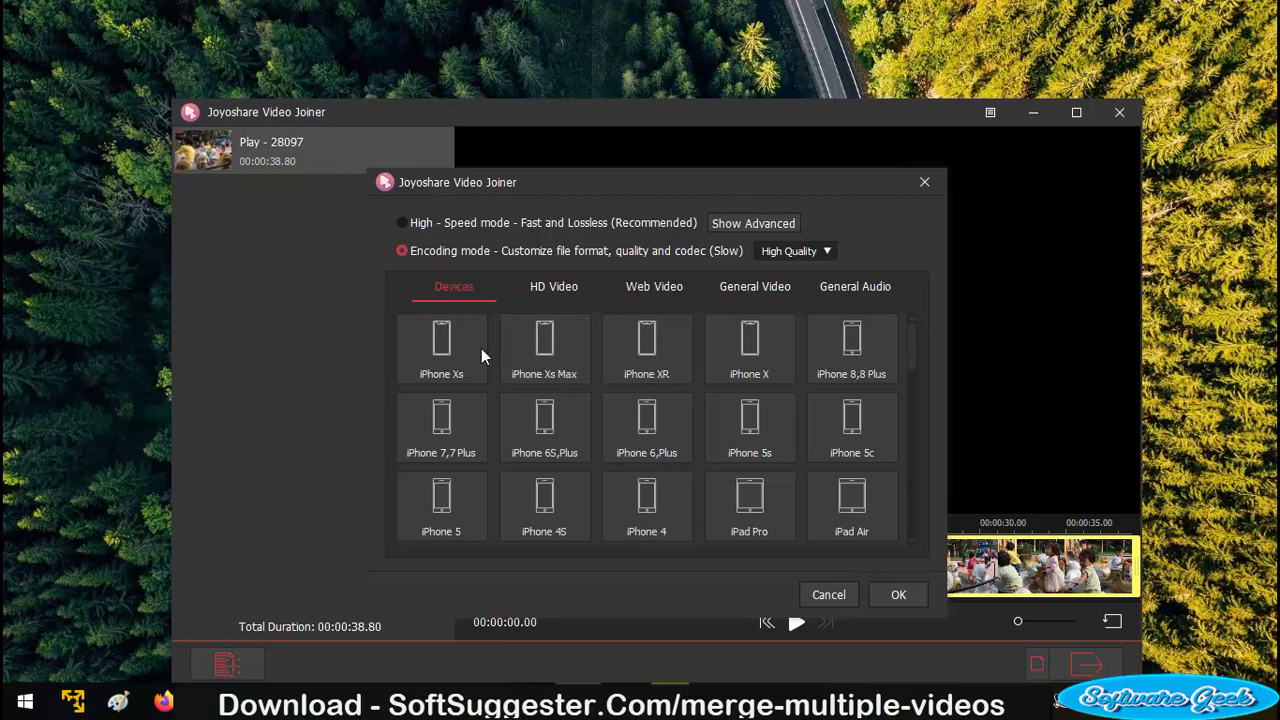
pyautogui.scroll(-3)
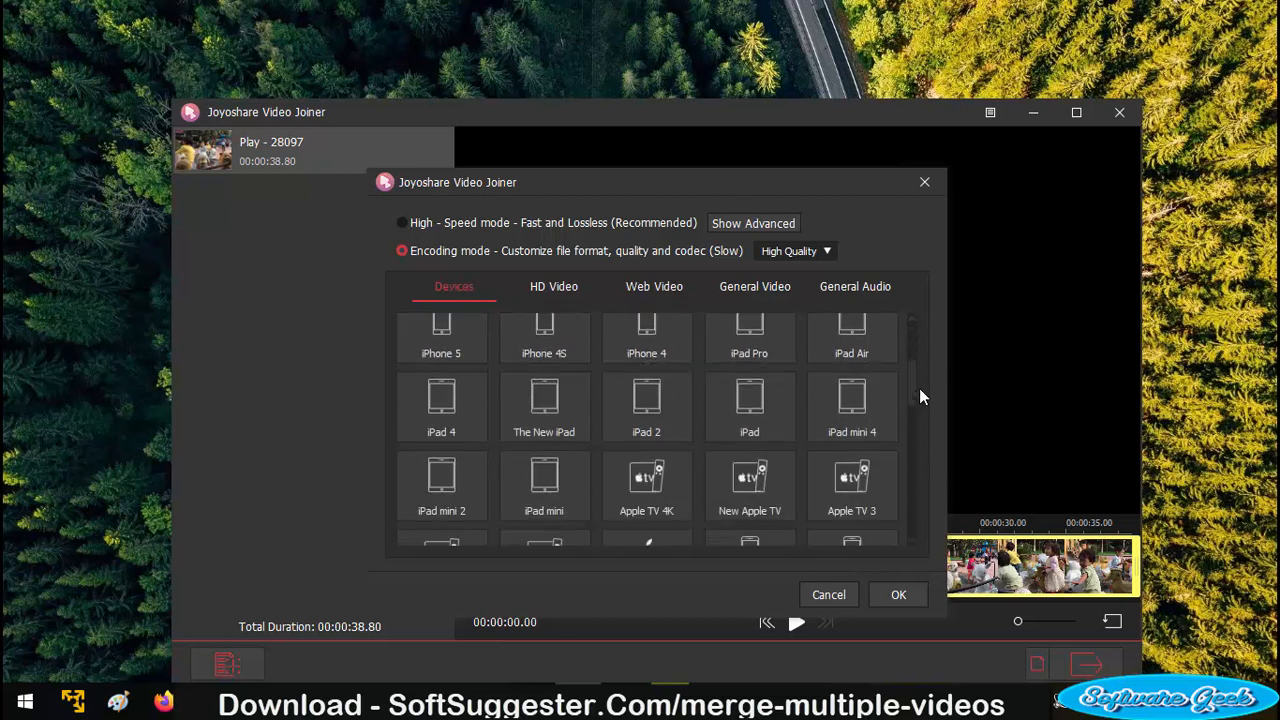
pyautogui.scroll(-3)
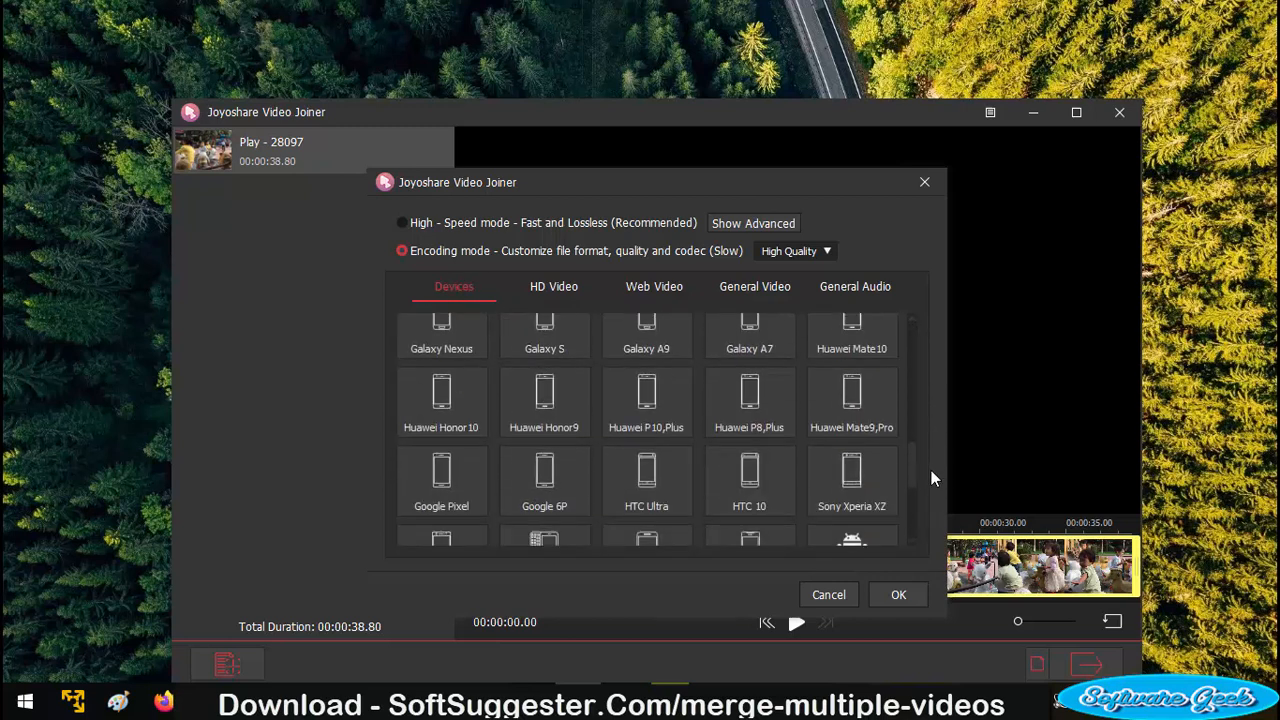
pyautogui.scroll(-3)
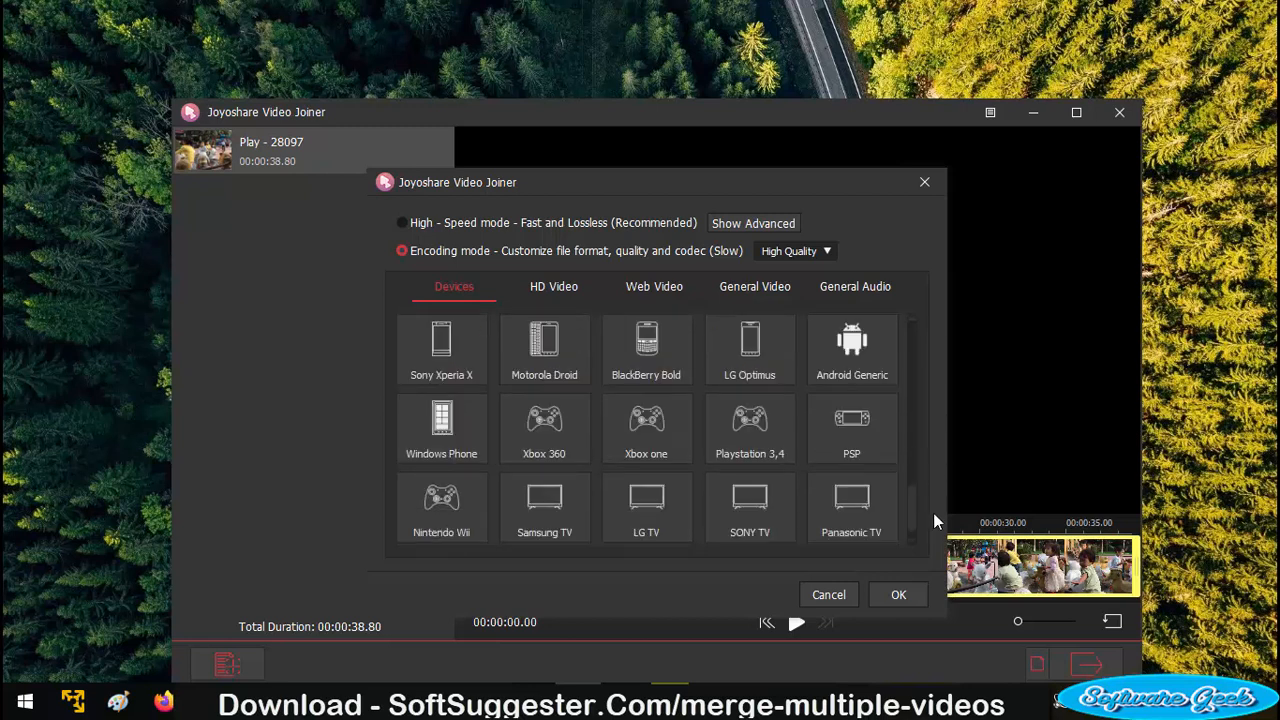
pyautogui.moveTo(750, 445)
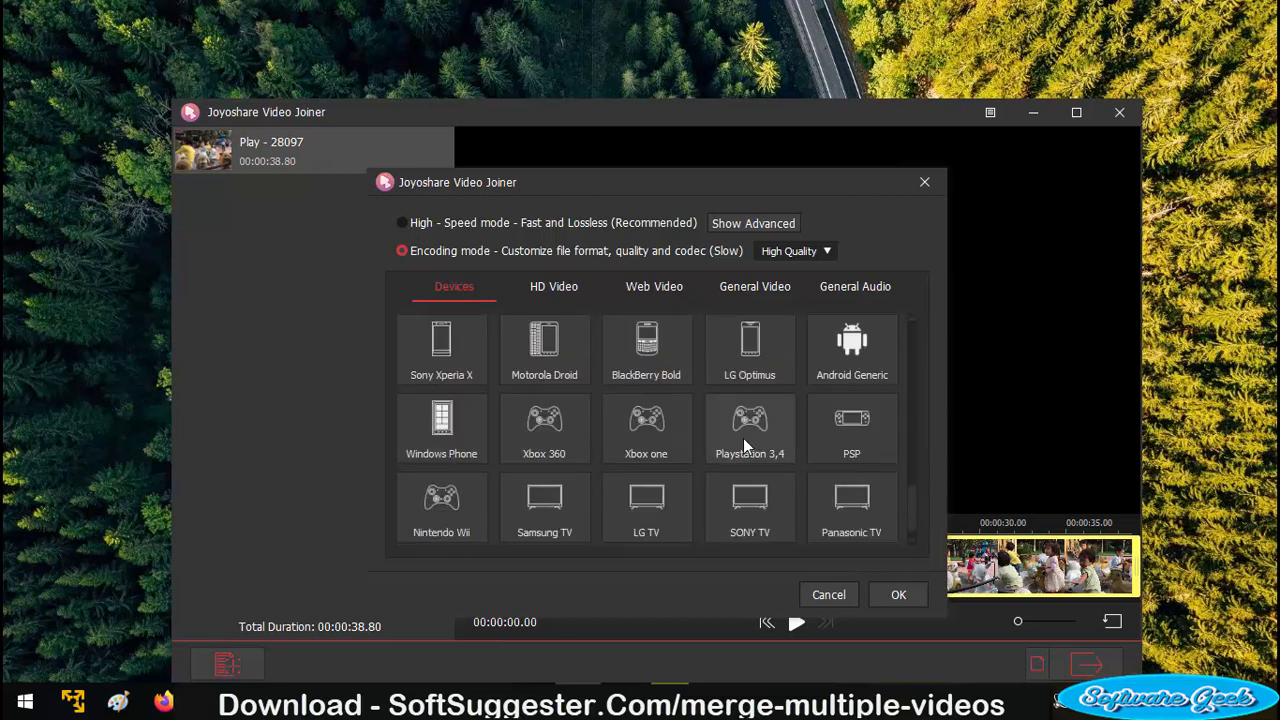
pyautogui.moveTo(745, 355)
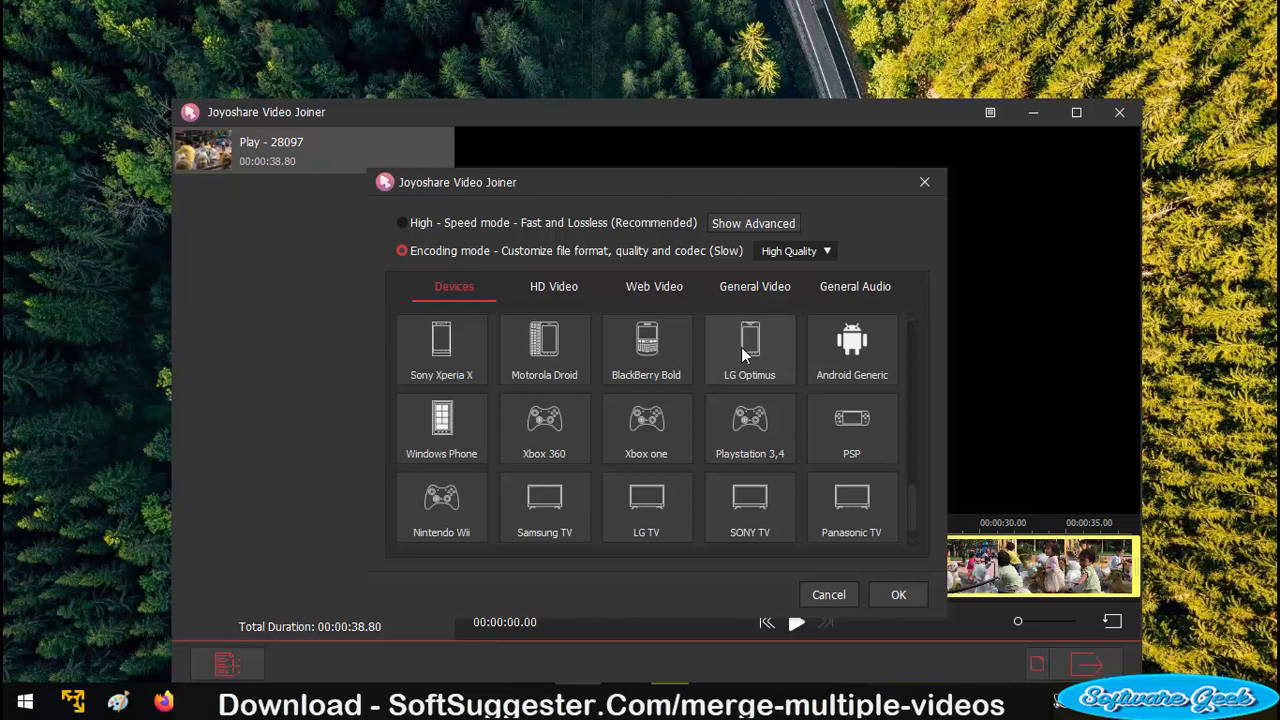
pyautogui.click(749, 348)
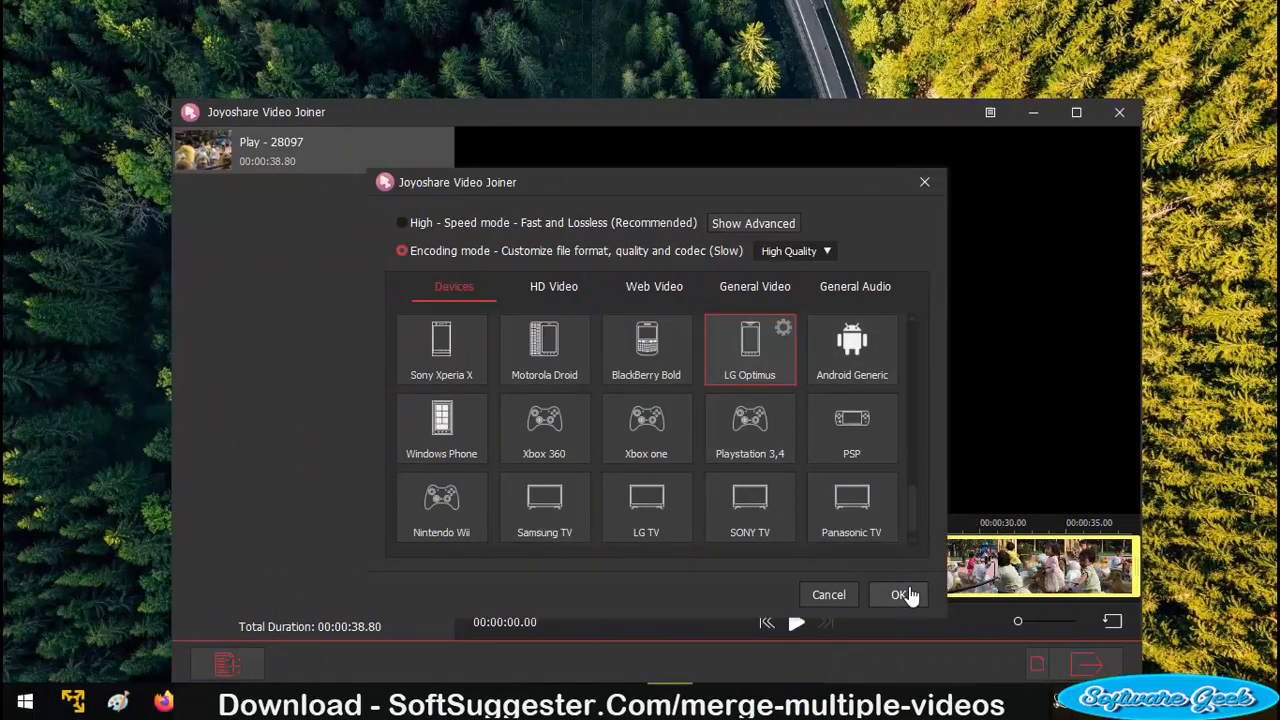
pyautogui.click(895, 594)
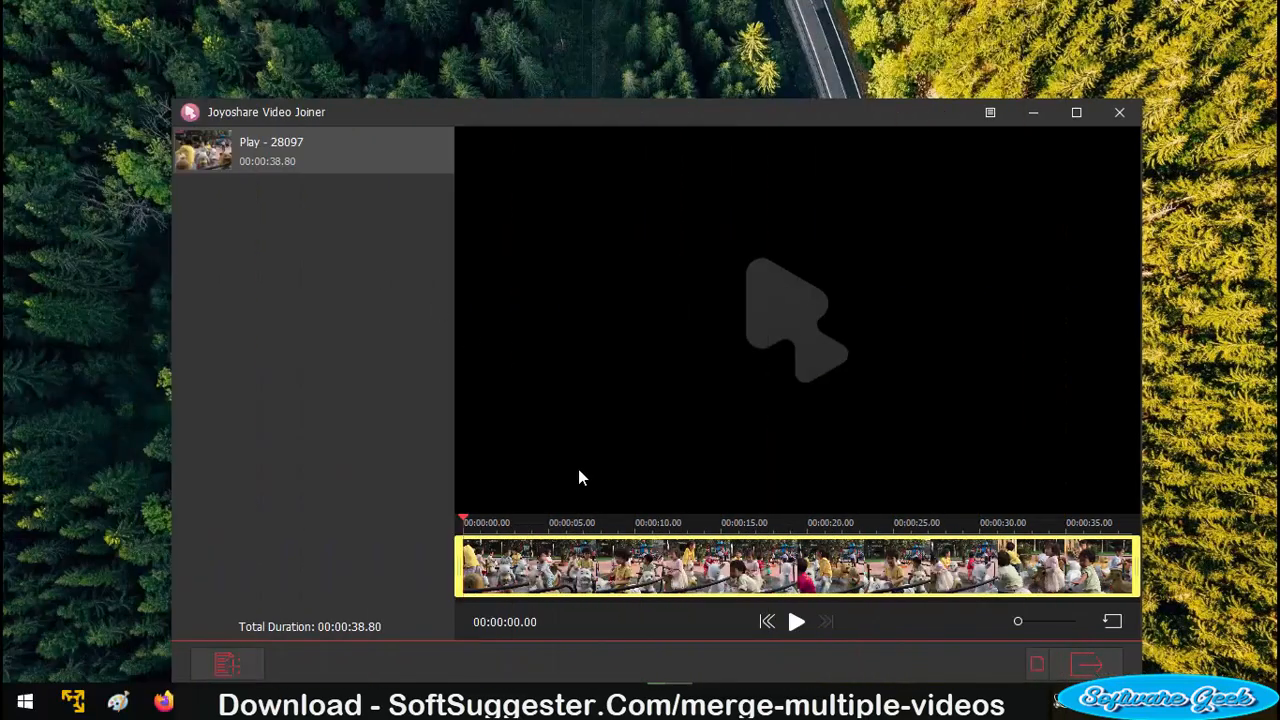
# - Convert Play - 28097 to an LG Optimus video saved in Downloads > Video
pyautogui.click(1084, 659)
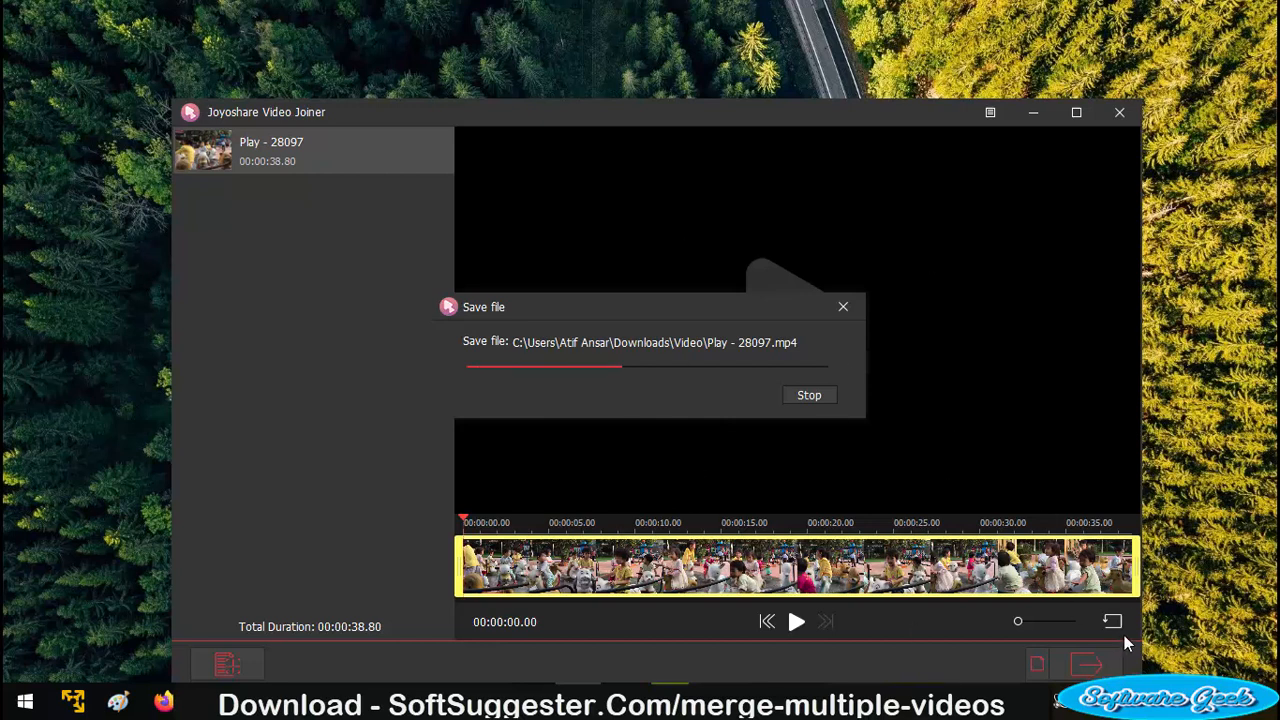
pyautogui.moveTo(1113, 635)
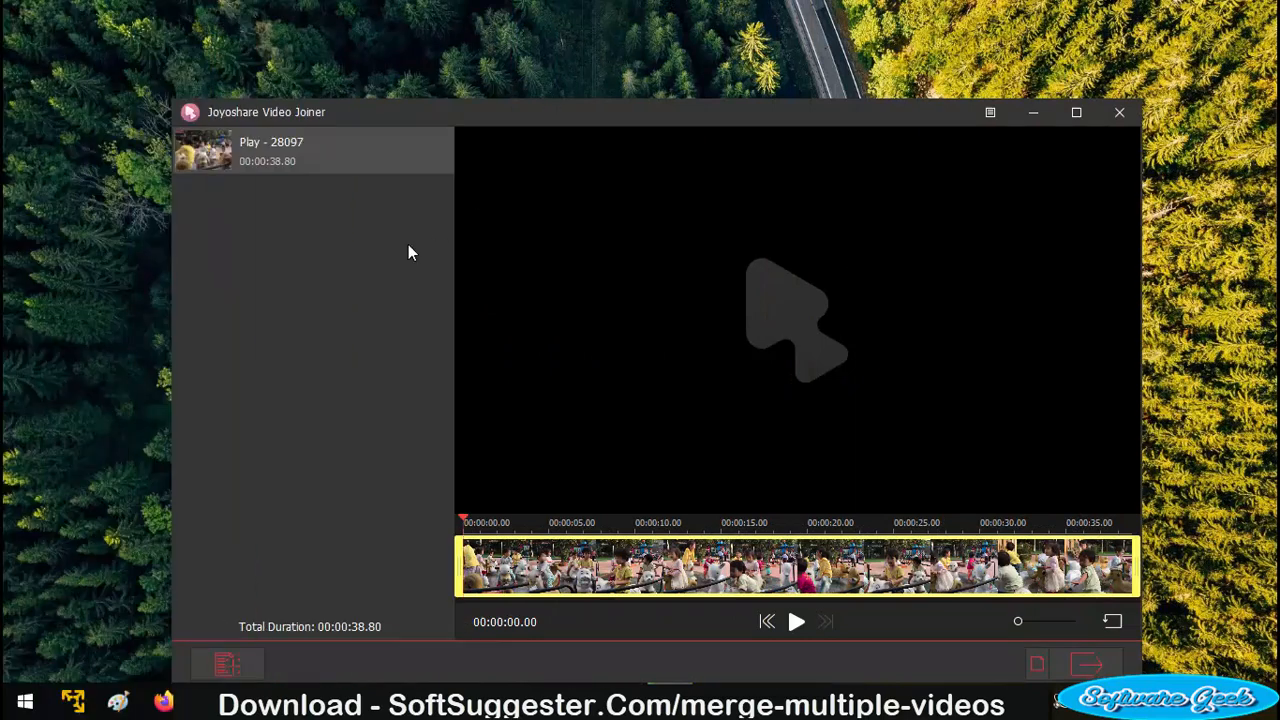
pyautogui.moveTo(1155, 587)
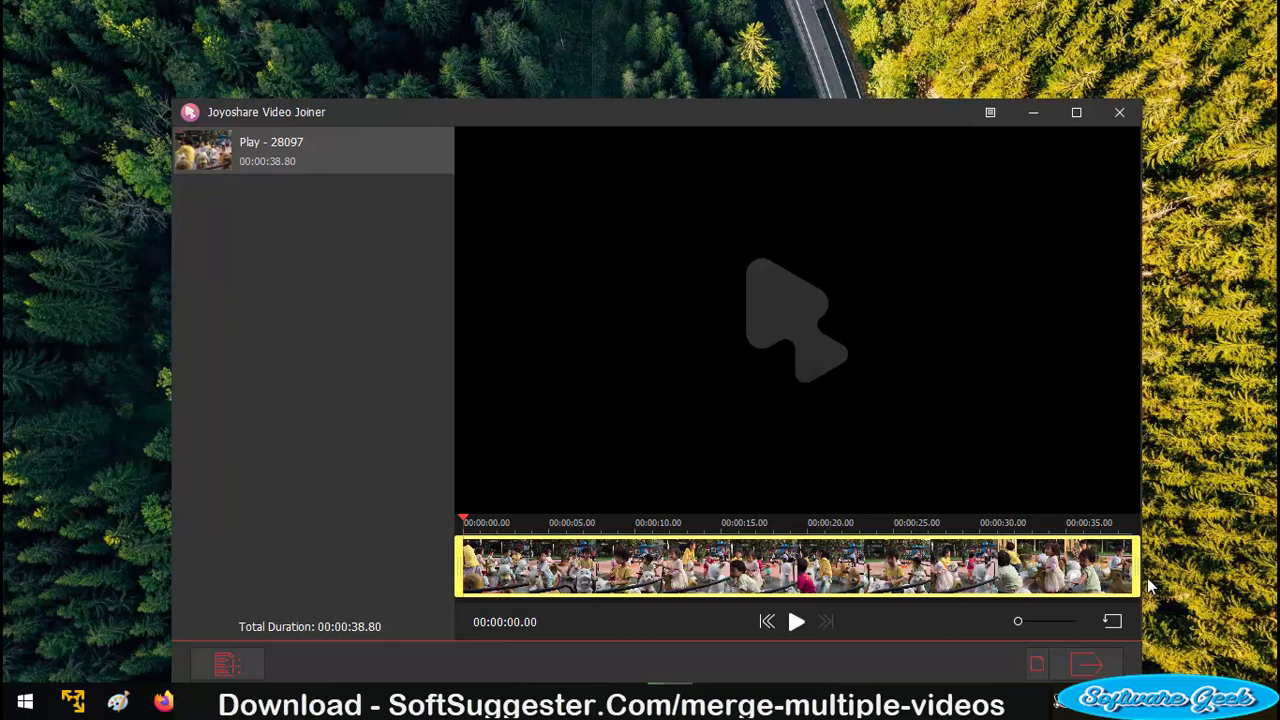
pyautogui.moveTo(256, 209)
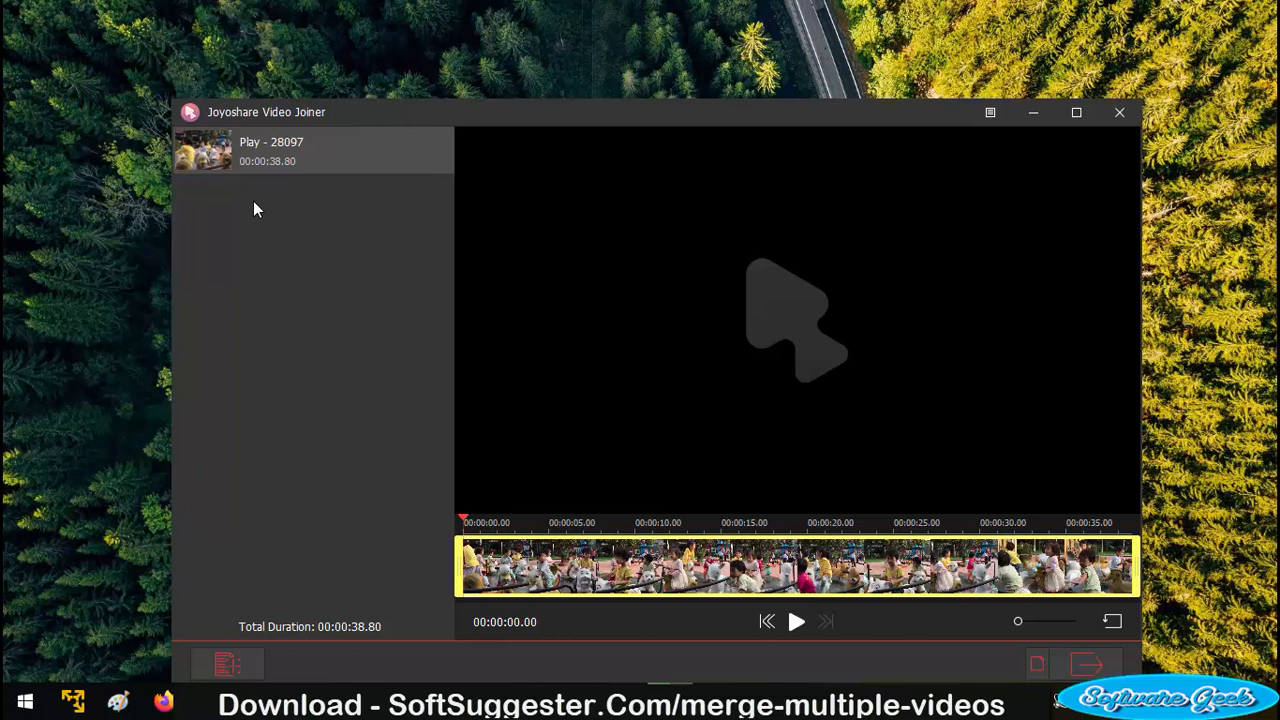
pyautogui.moveTo(322, 269)
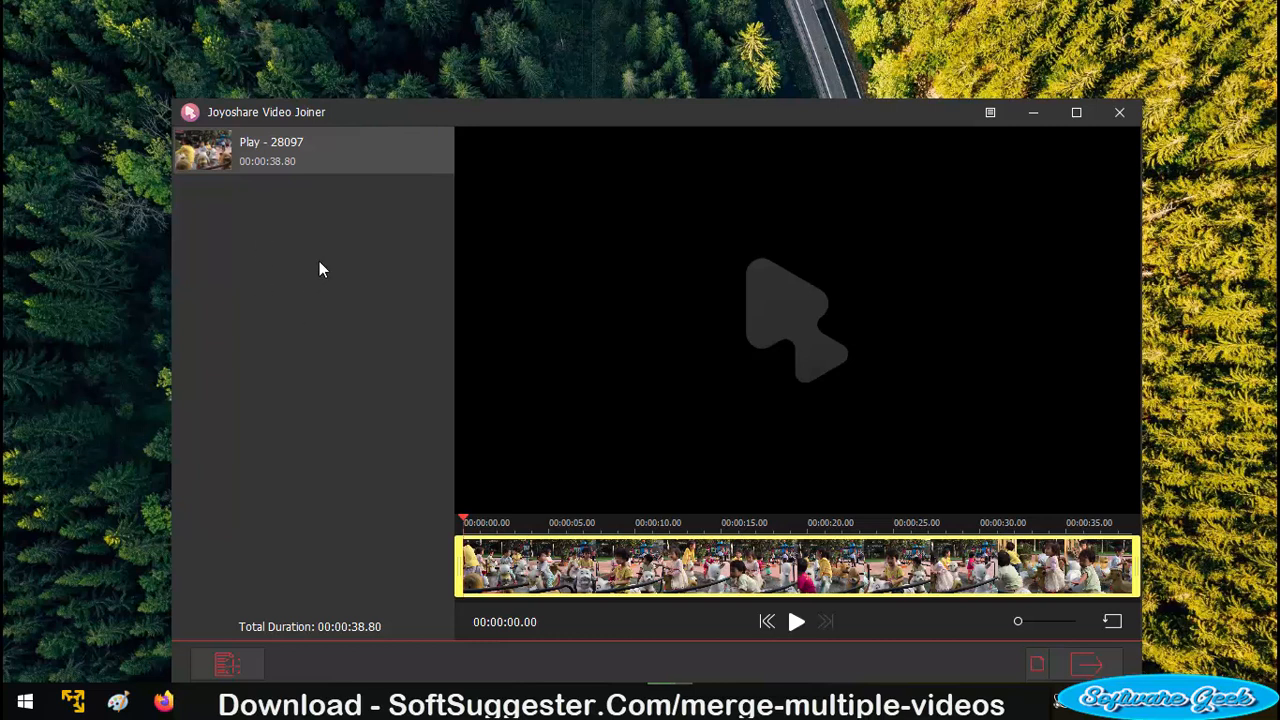
pyautogui.moveTo(296, 77)
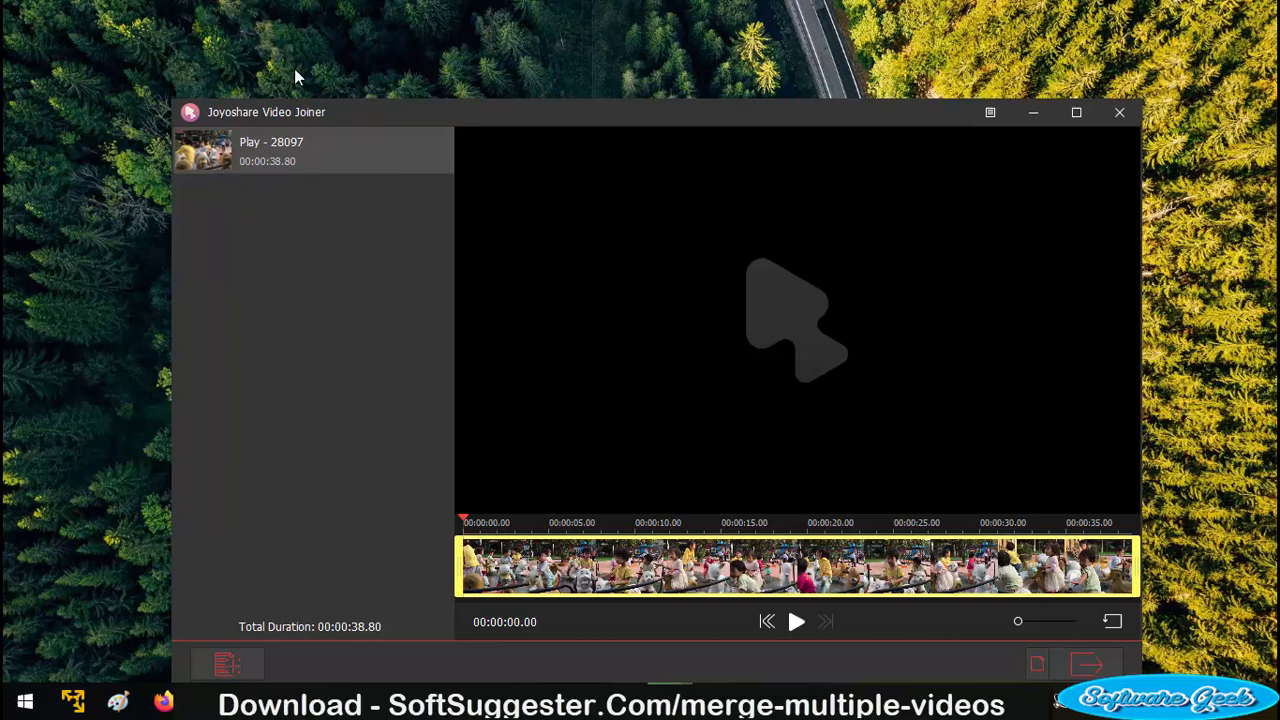
pyautogui.moveTo(380, 329)
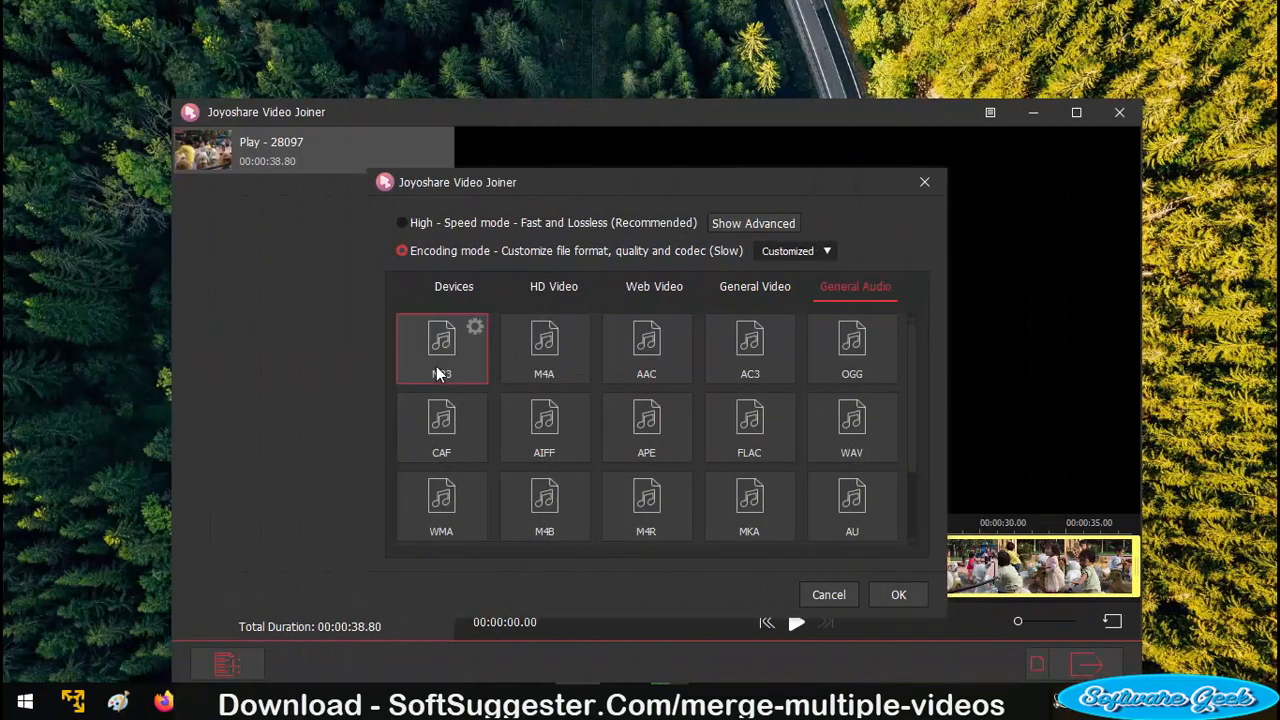
pyautogui.moveTo(822, 400)
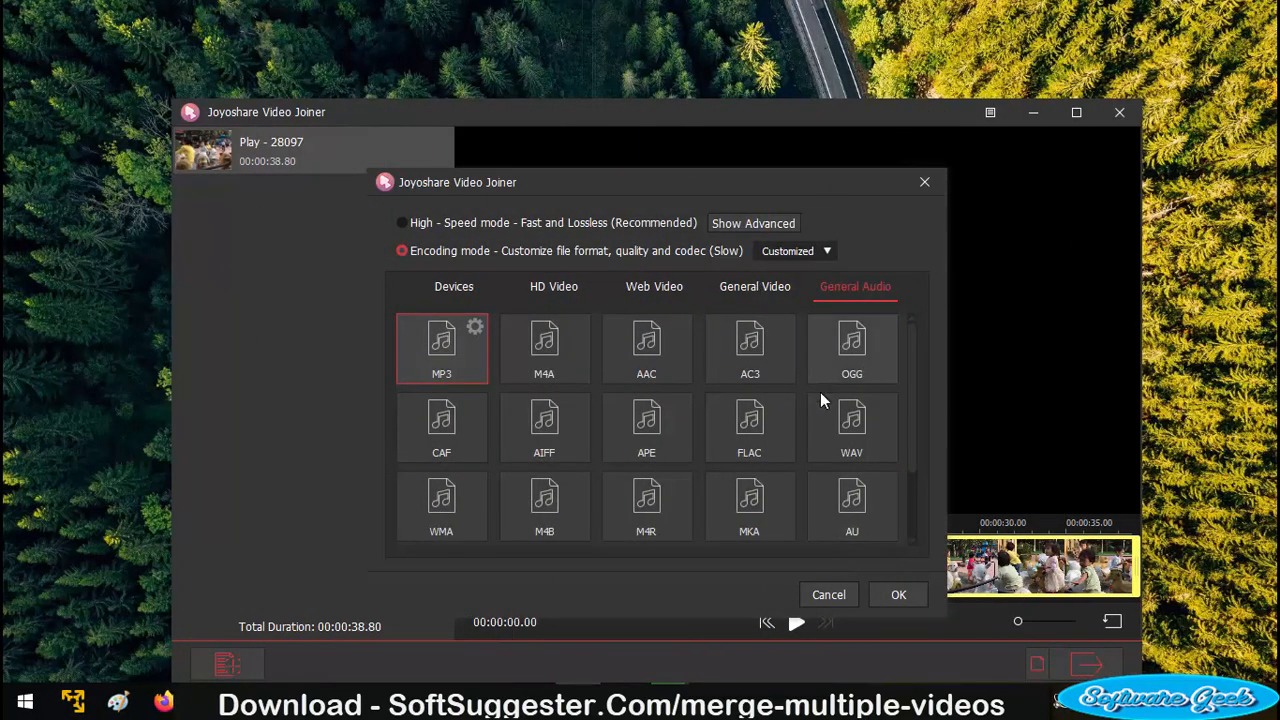
pyautogui.moveTo(836, 410)
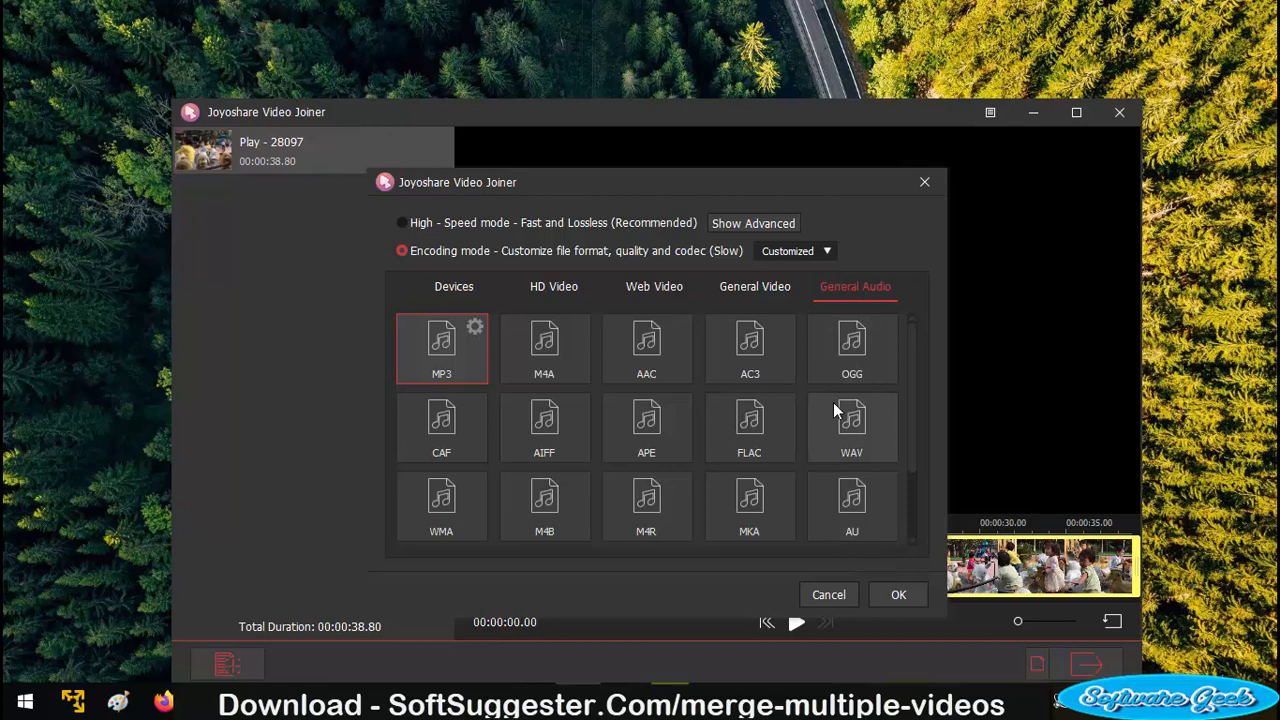
pyautogui.moveTo(835, 409)
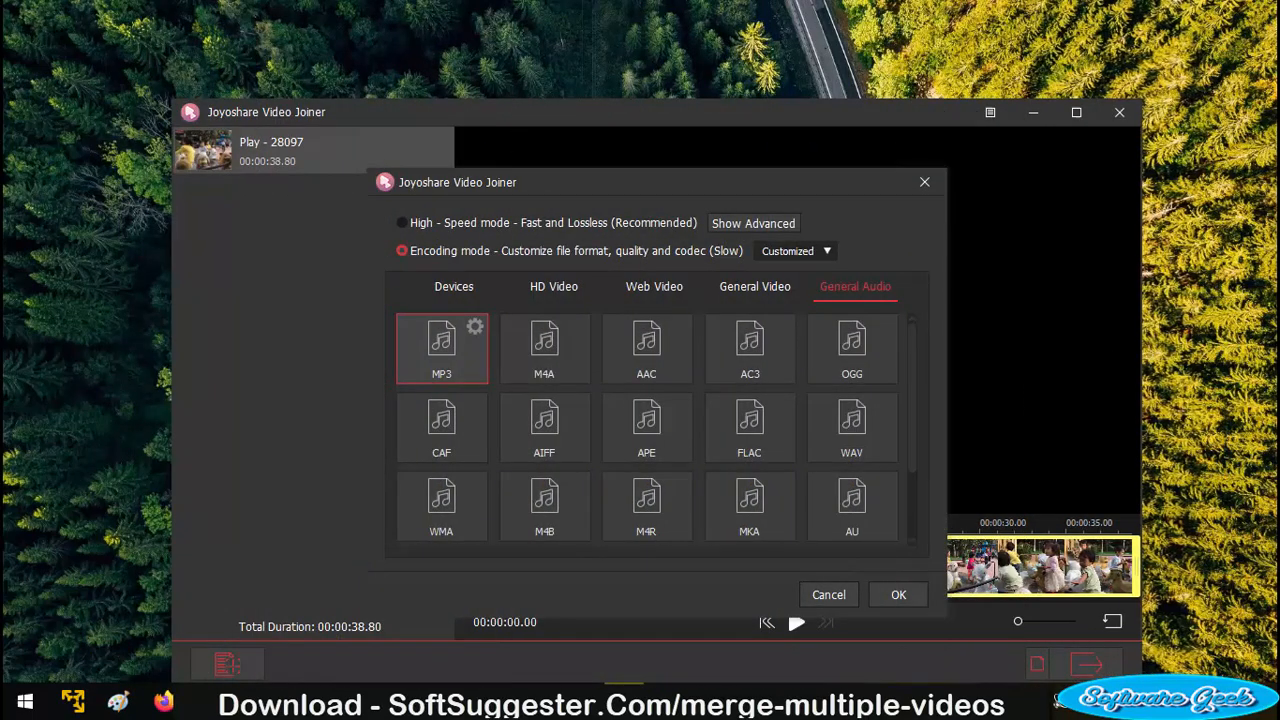
pyautogui.moveTo(898, 595)
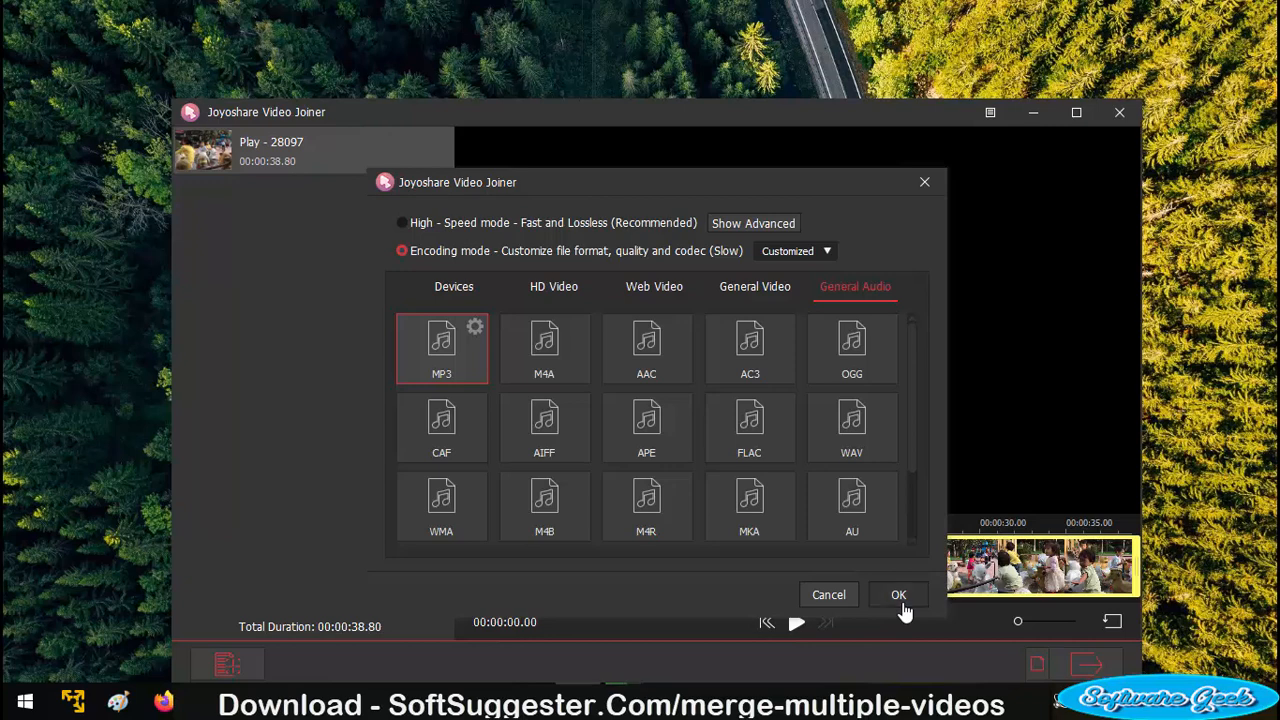
# - Confirm MP3 as the audio output format for Play - 28097
pyautogui.click(898, 594)
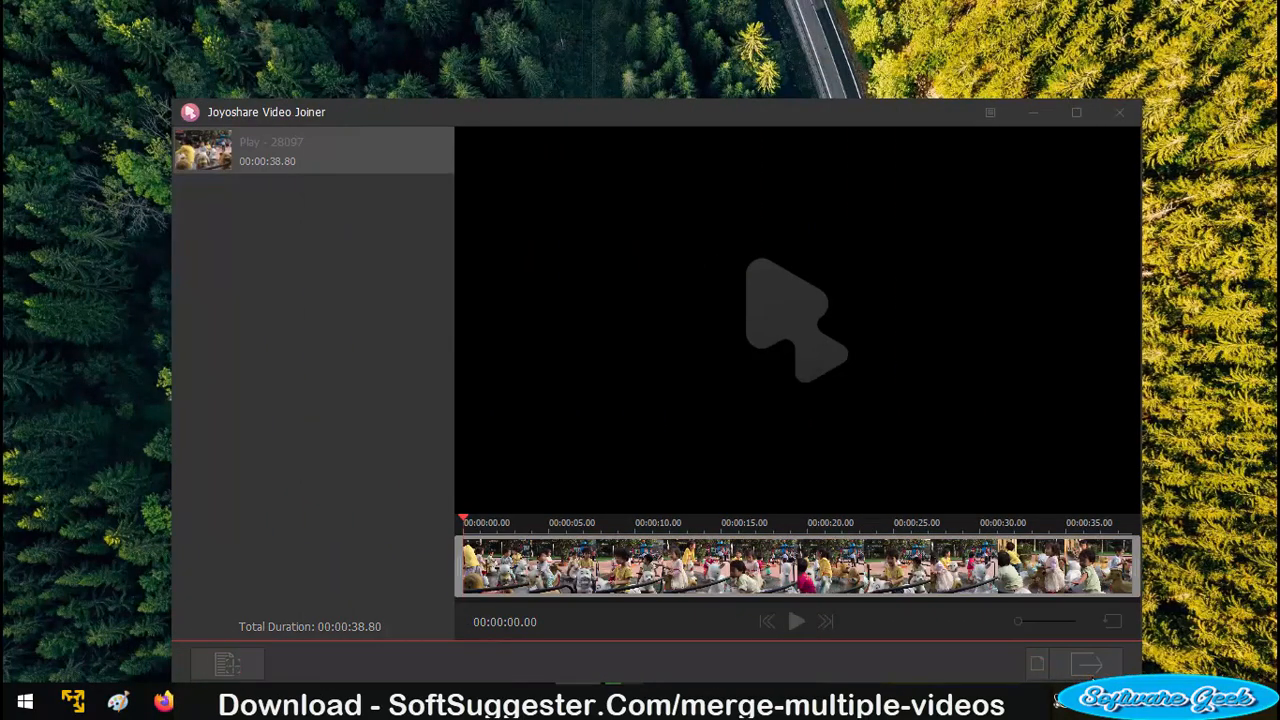
# - Open the Converted folder and check in Properties that Play - 28097 is a 1.18 MB MP3
pyautogui.click(1080, 660)
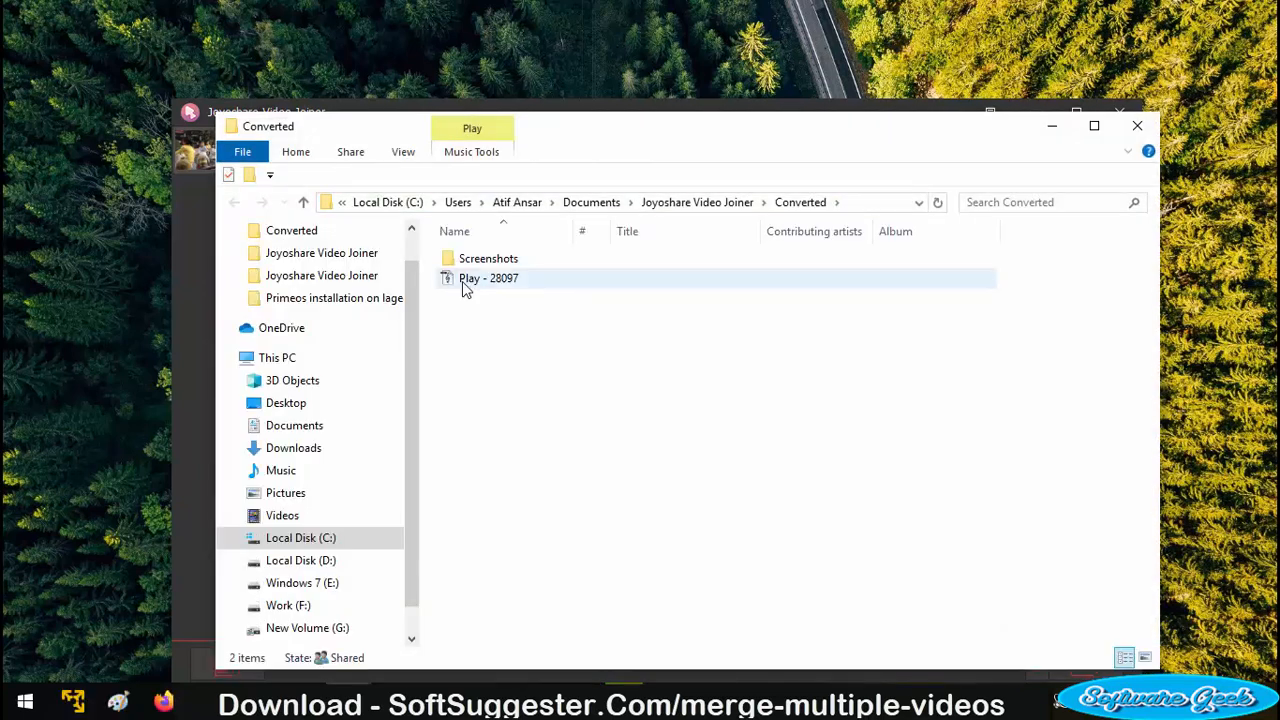
pyautogui.rightClick(485, 278)
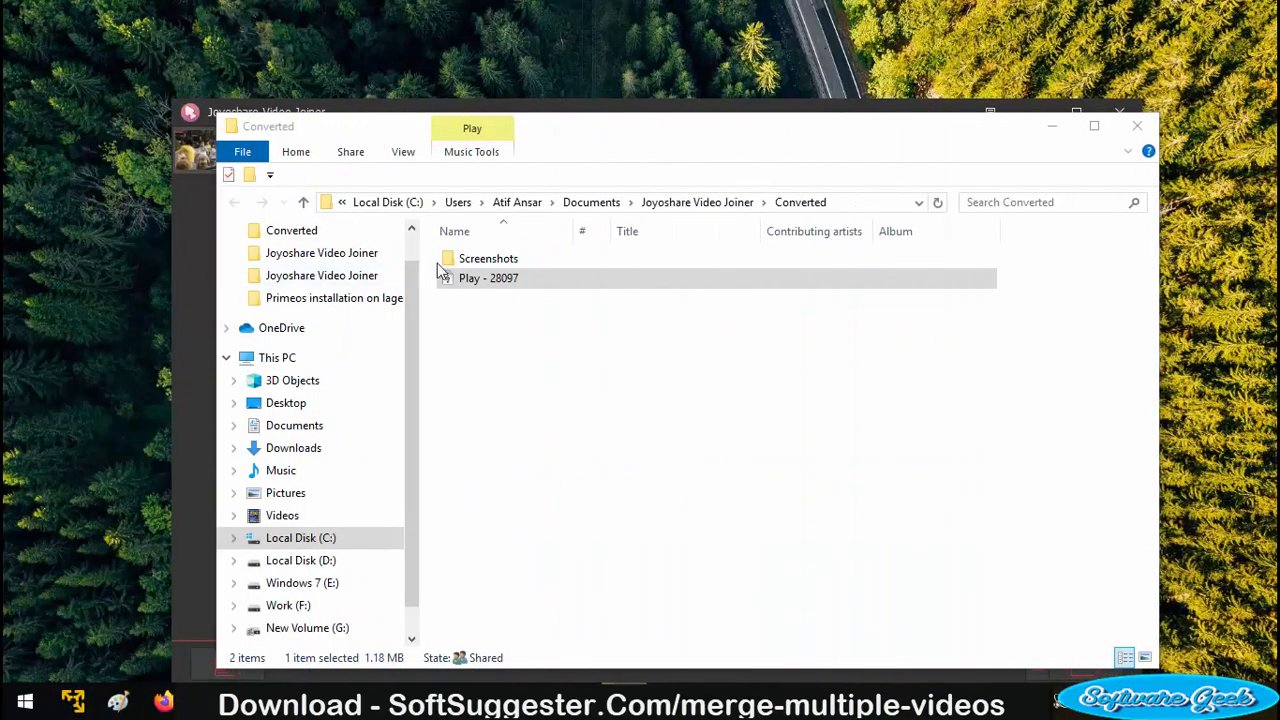
pyautogui.click(490, 278)
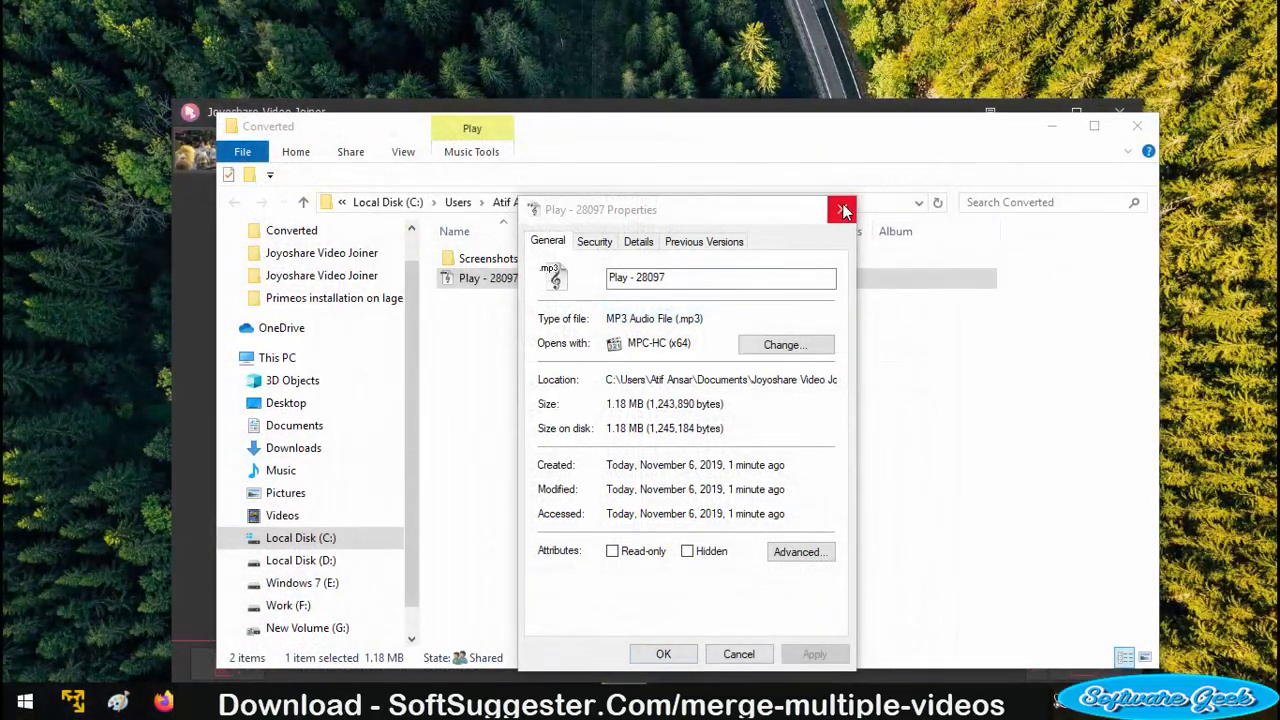
pyautogui.click(842, 210)
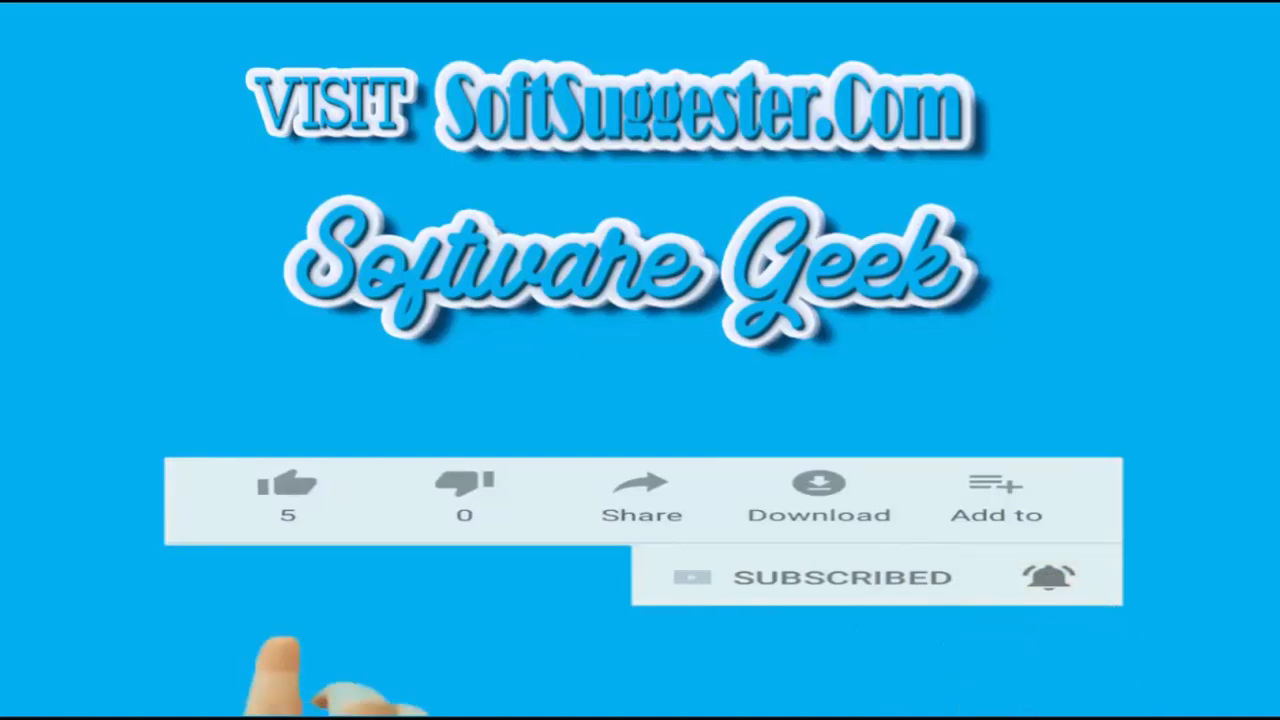
pyautogui.click(287, 487)
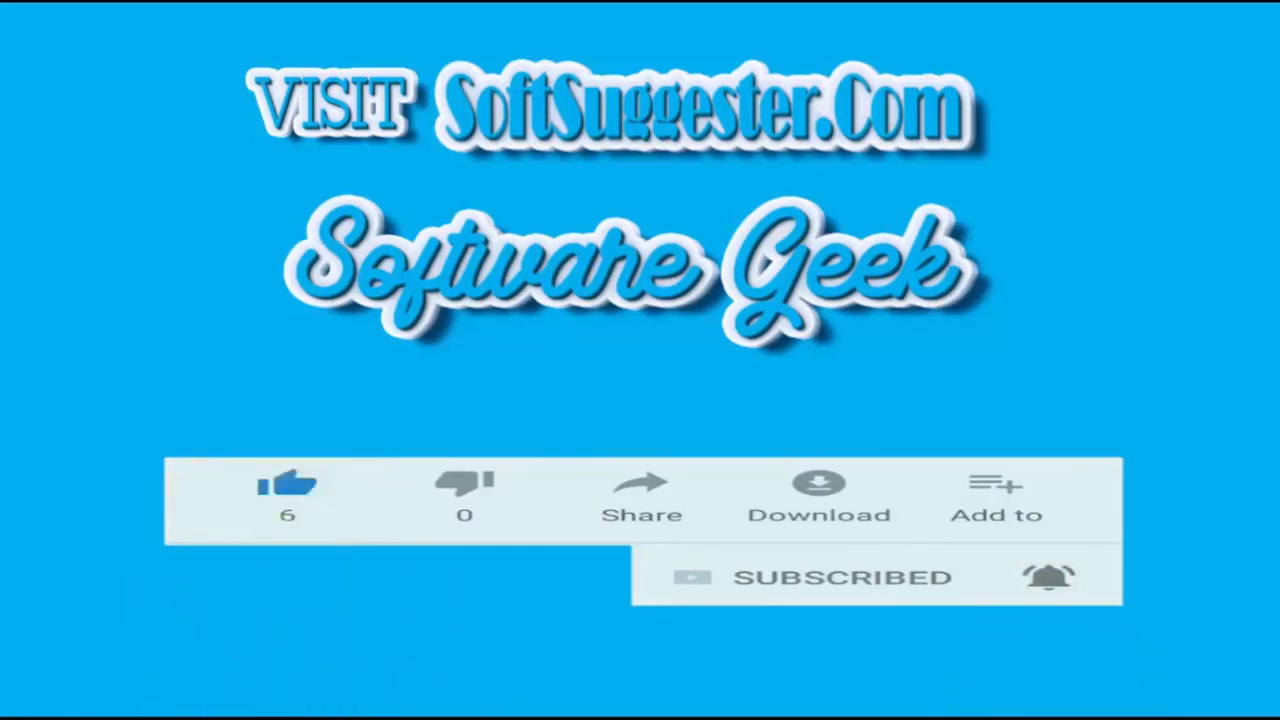